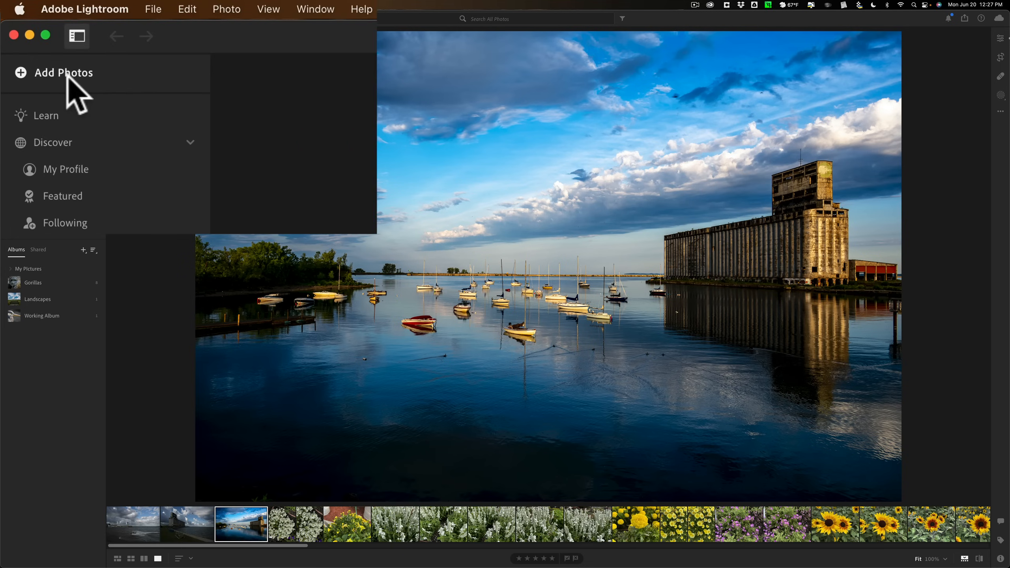
mouse_move(138, 93)
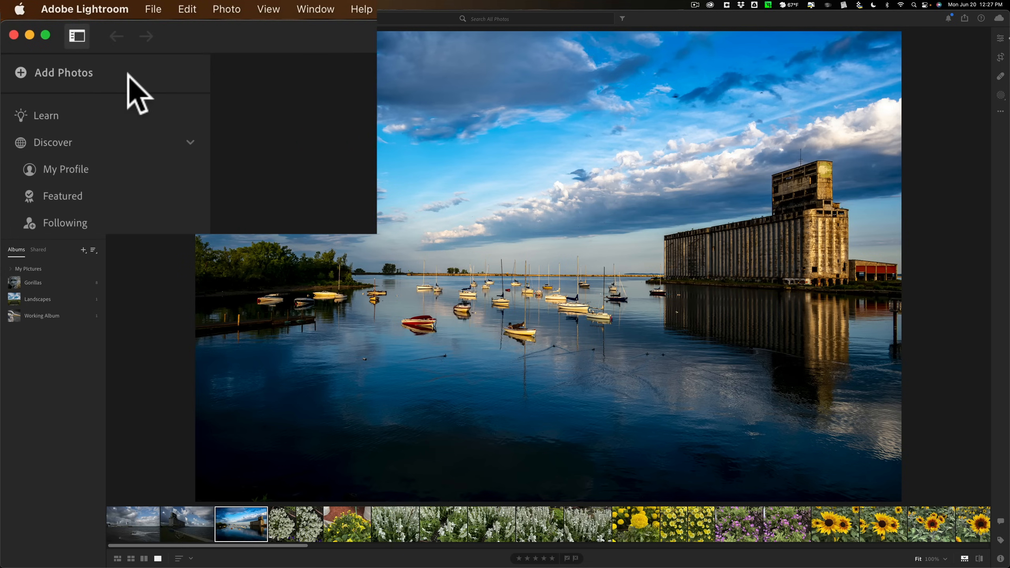
mouse_move(154, 19)
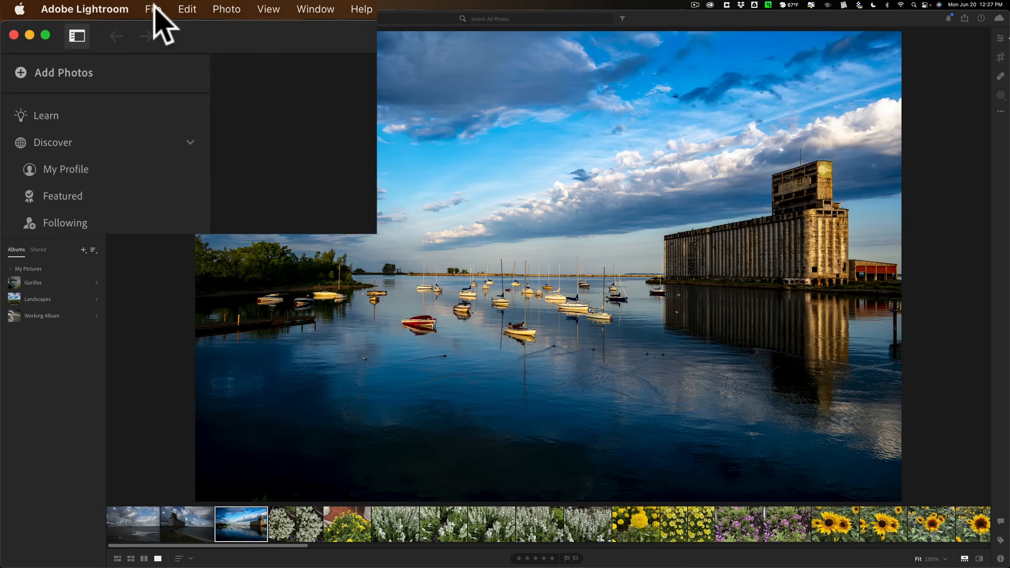
- Reveal the File menu with Add Photos and the other file commands
left_click(152, 9)
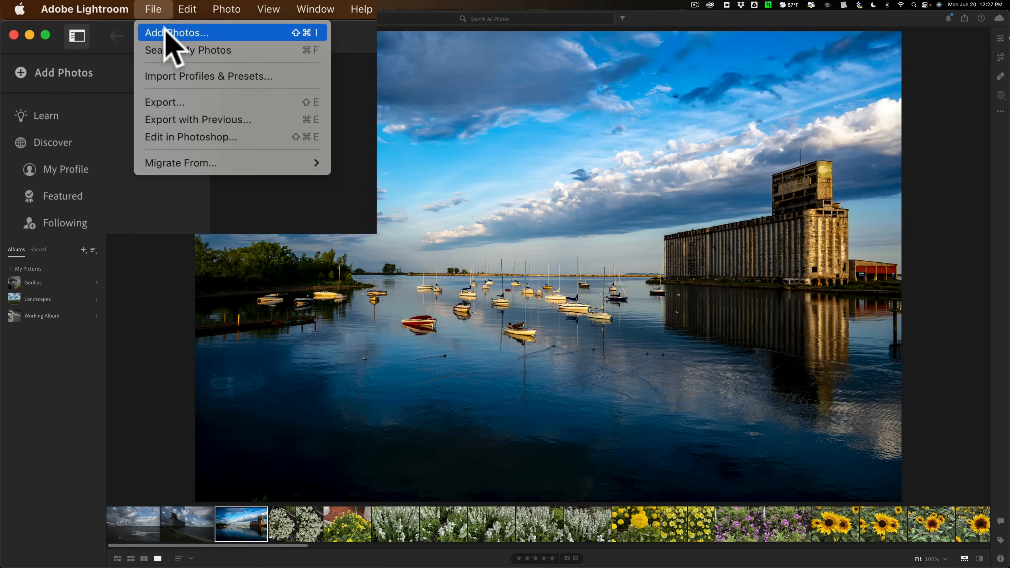
- Add Photos, select _DSC_3279.MOV from the Desktop and move on to Review for Import
left_click(180, 33)
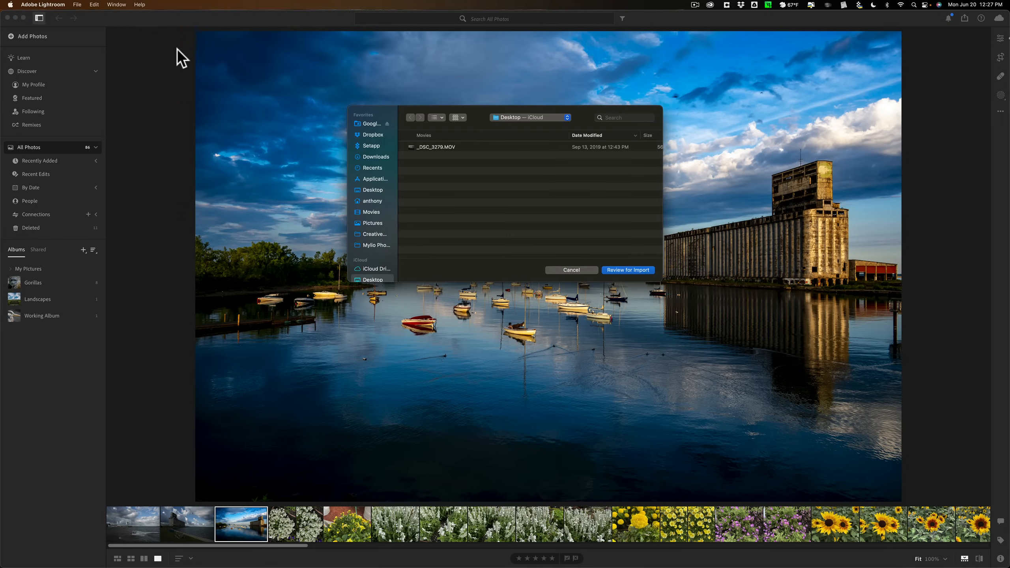
mouse_move(470, 162)
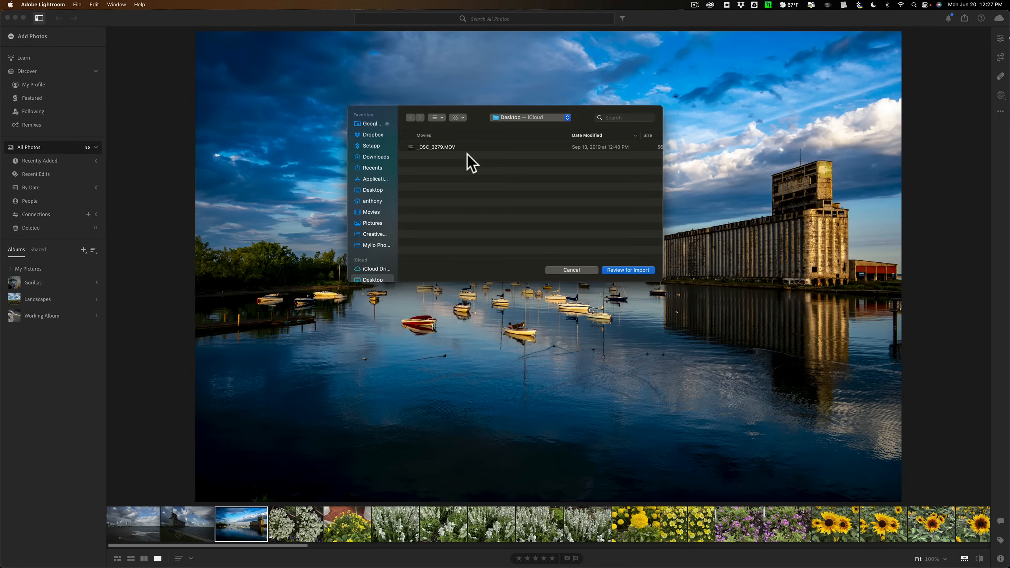
mouse_move(447, 154)
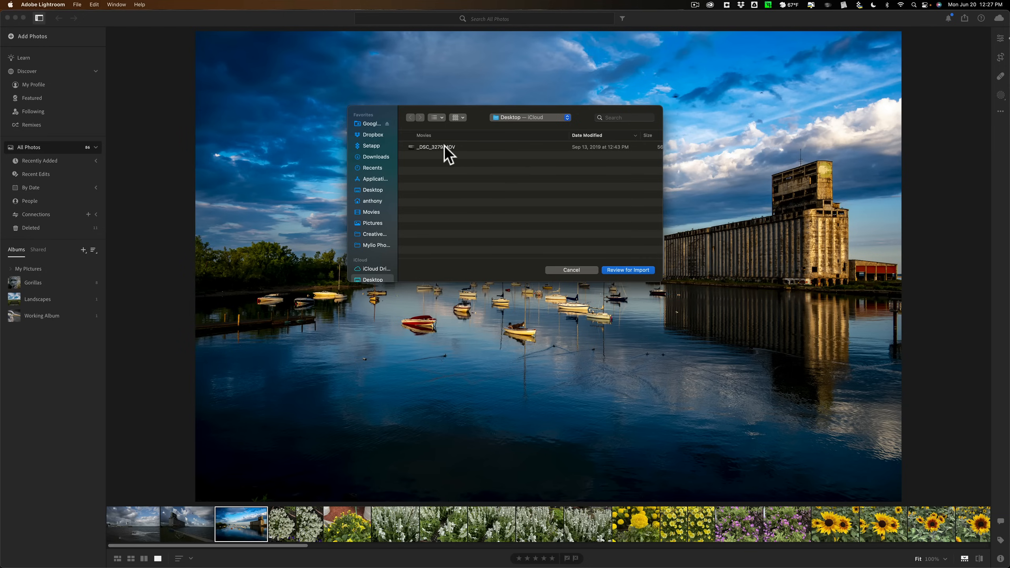
left_click(435, 147)
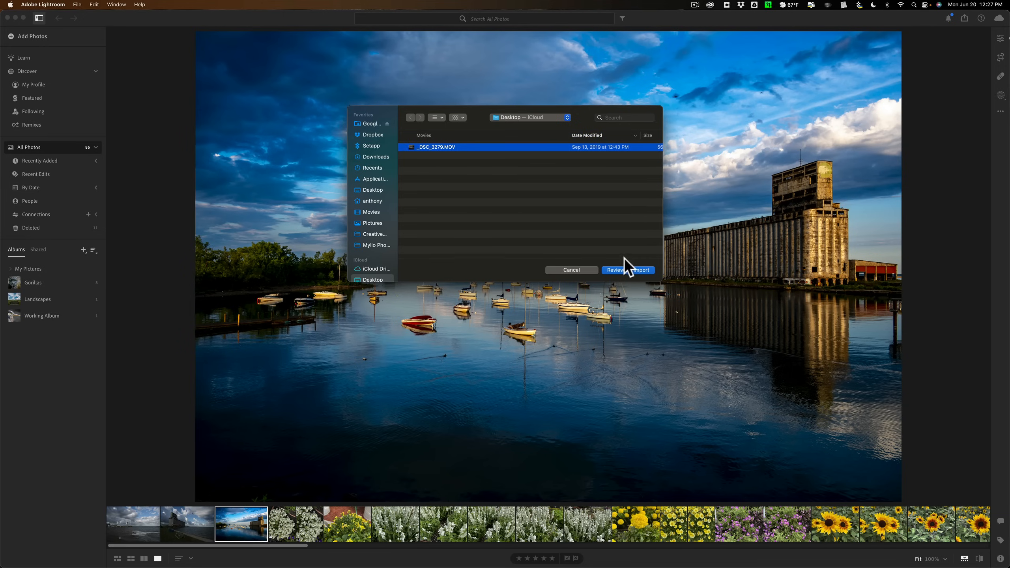
left_click(627, 269)
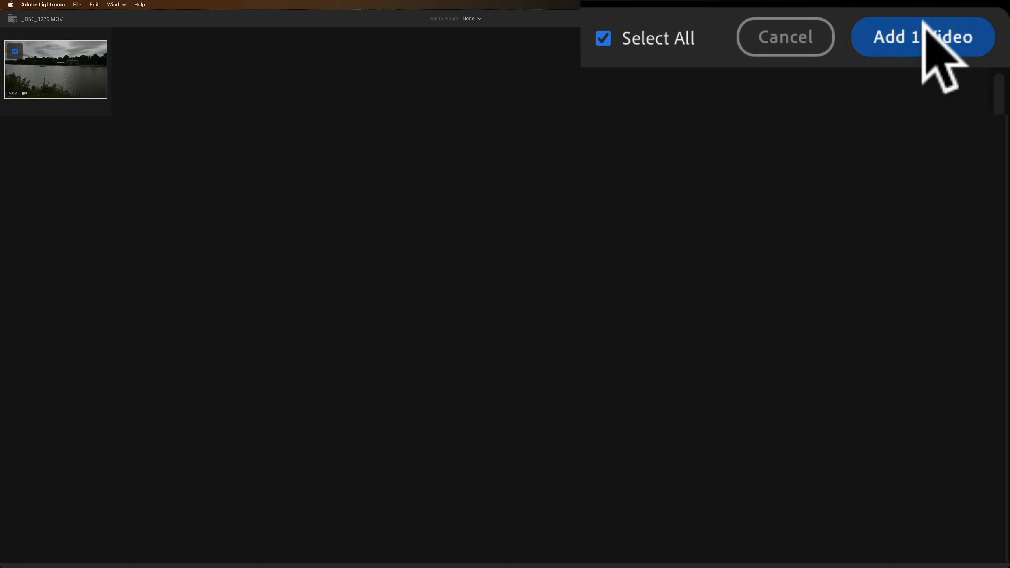
- Import the one lake video, play it through with pauses, then rewind it to the beginning
left_click(923, 37)
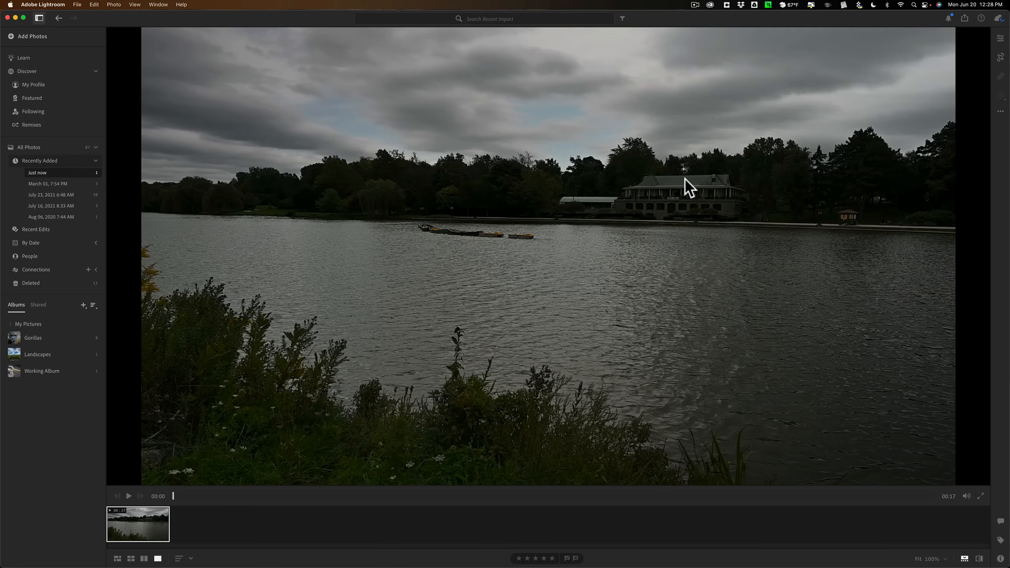
mouse_move(452, 196)
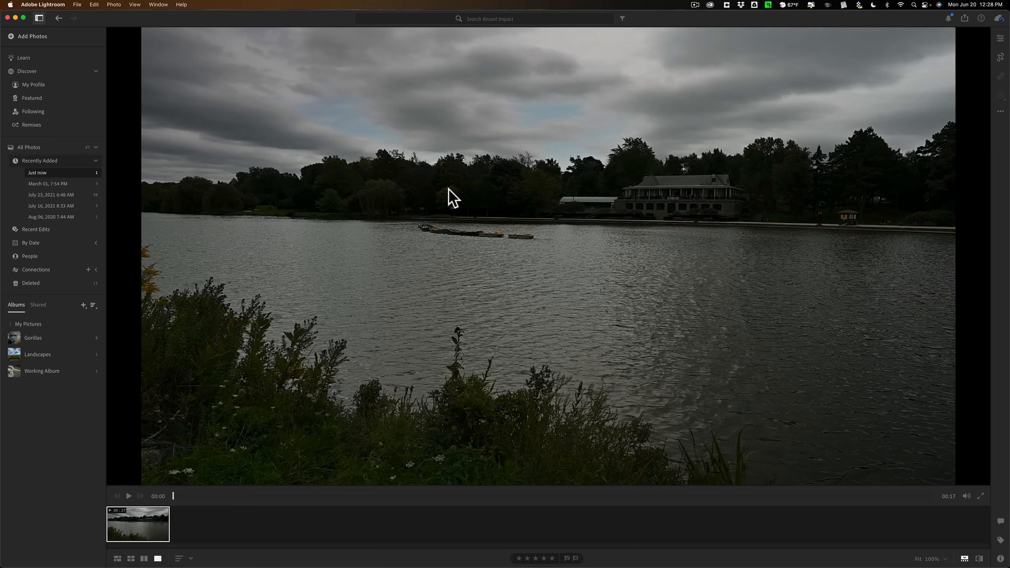
mouse_move(423, 307)
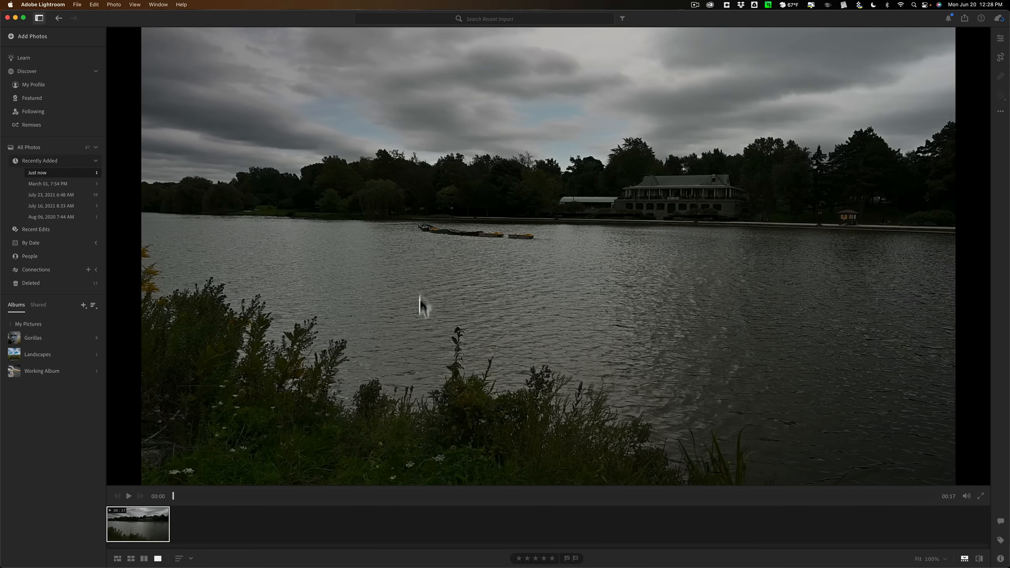
mouse_move(391, 503)
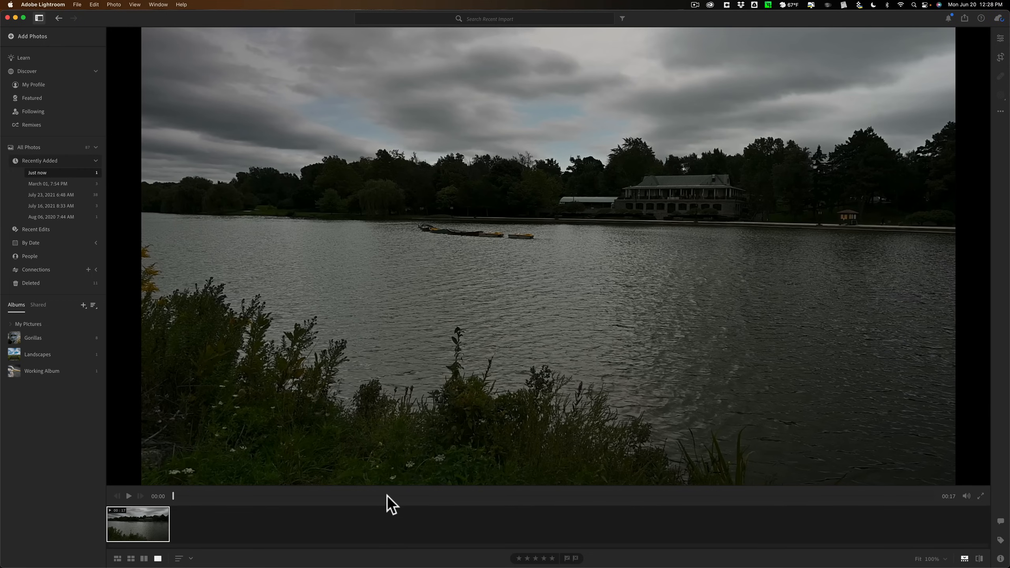
mouse_move(132, 502)
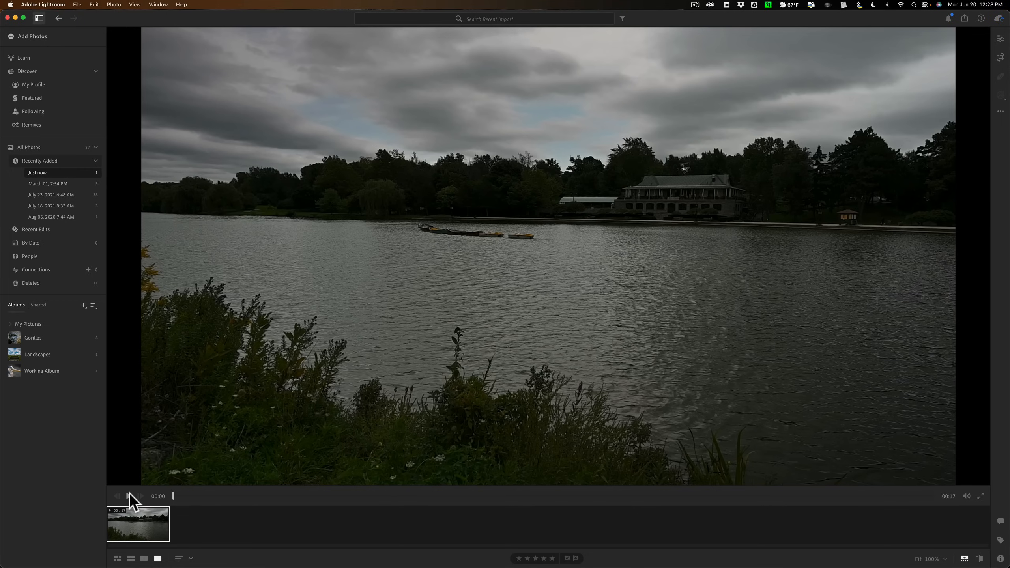
left_click(128, 497)
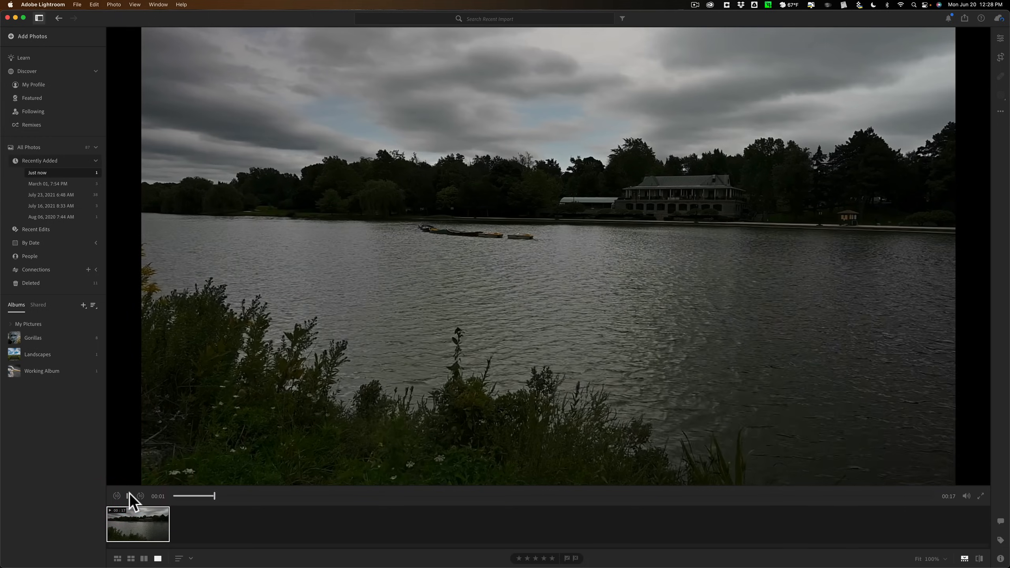
left_click(129, 497)
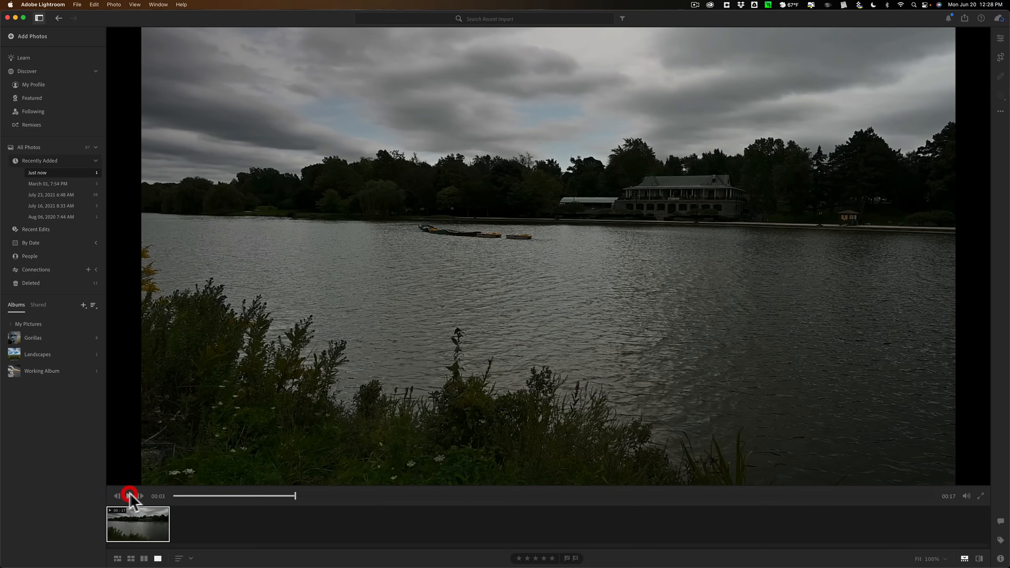
left_click(128, 496)
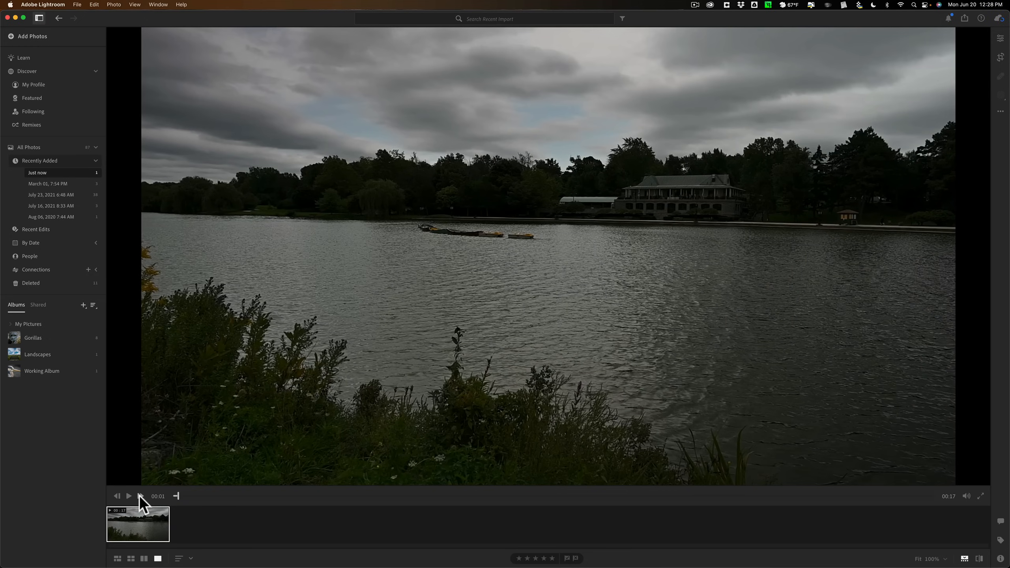
left_click(128, 496)
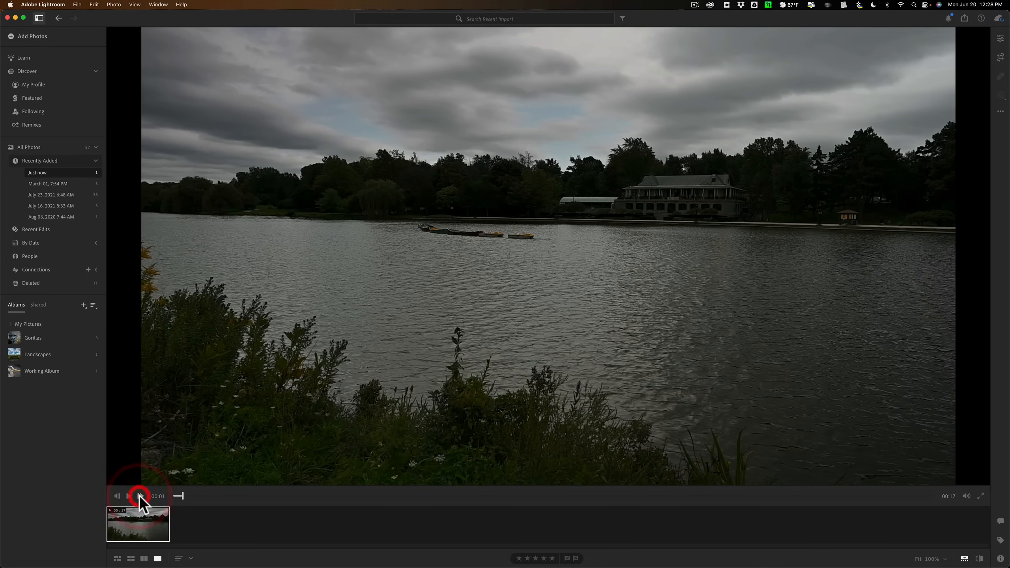
left_click(128, 496)
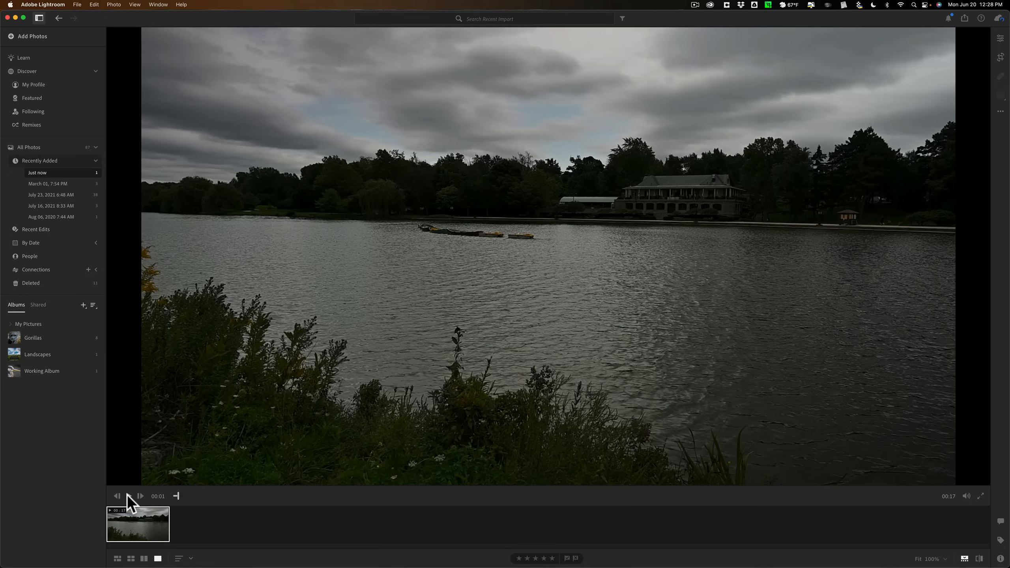
left_click(128, 497)
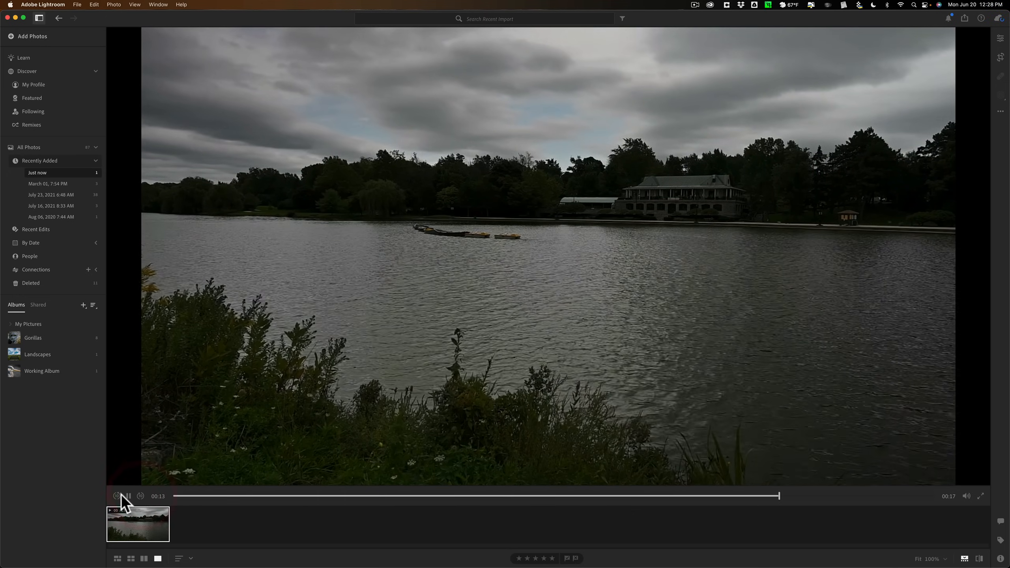
left_click(118, 497)
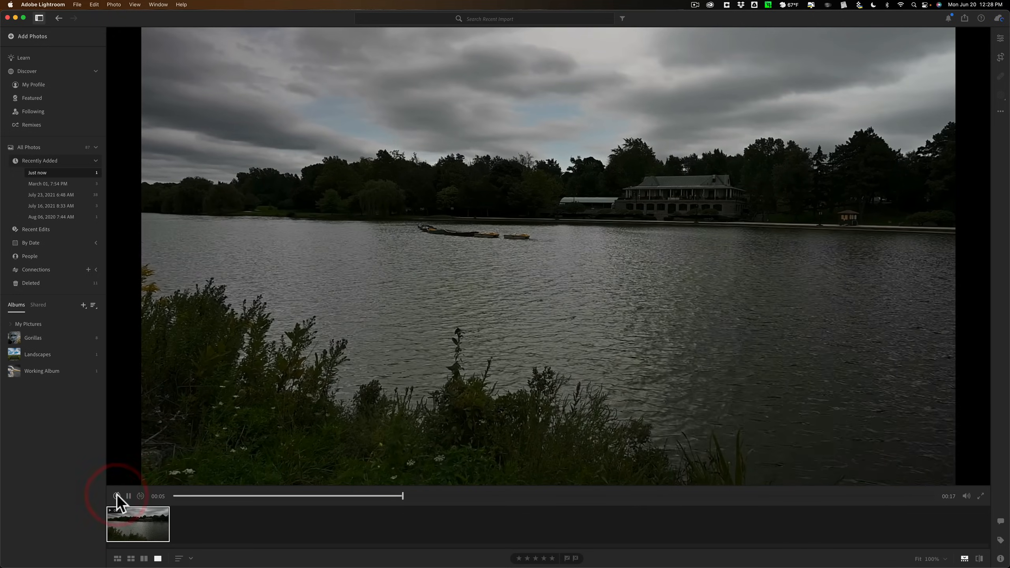
left_click(117, 497)
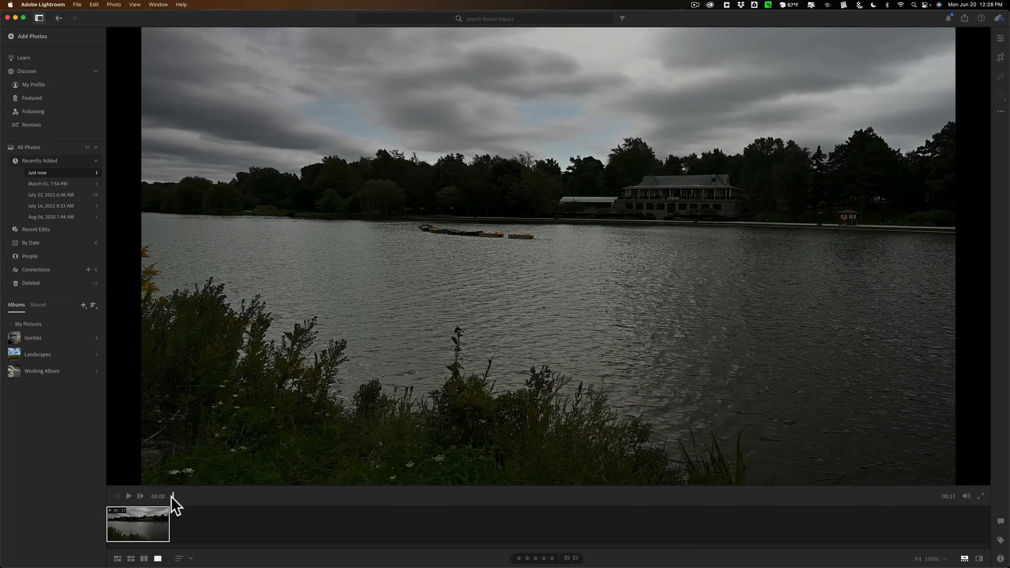
mouse_move(350, 487)
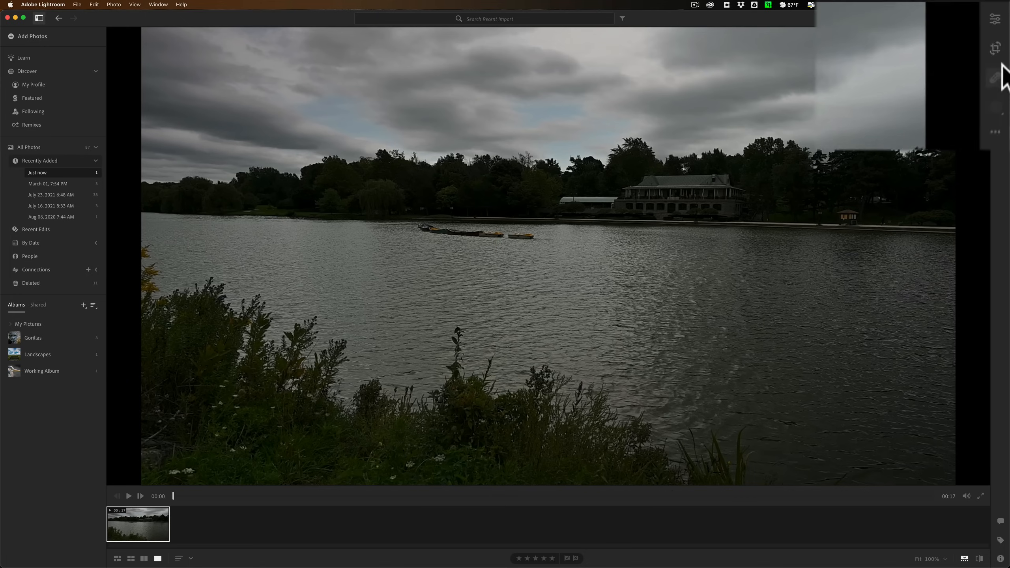
- In Trim & Rotate, try flipping the lake clip horizontally so the house sits on the right
left_click(991, 48)
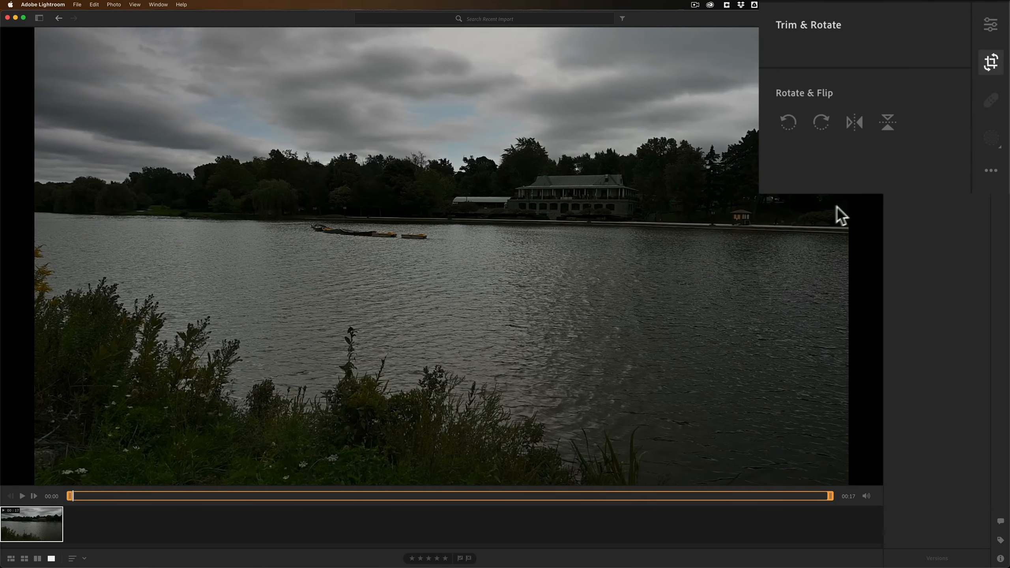
mouse_move(832, 215)
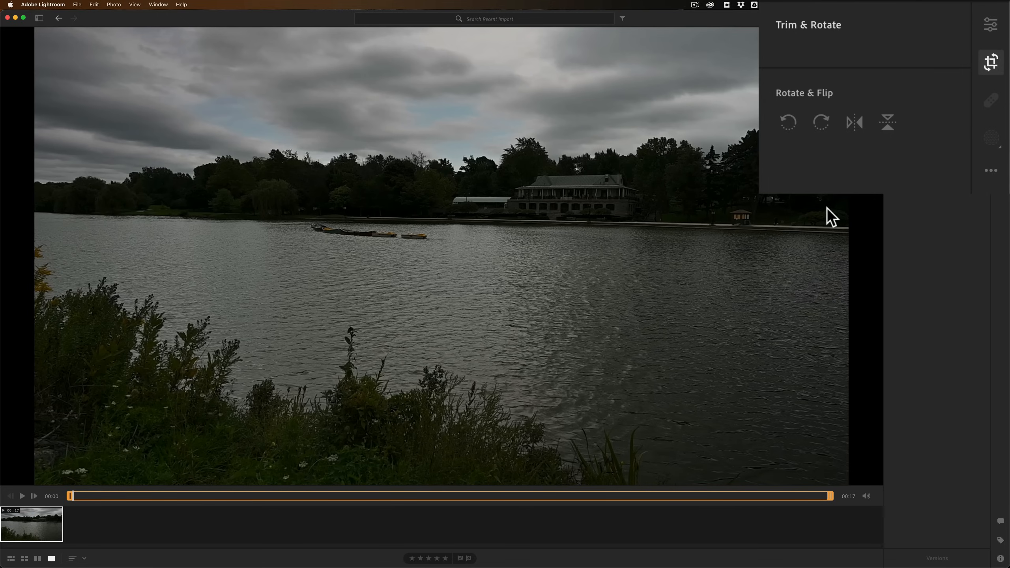
left_click(821, 121)
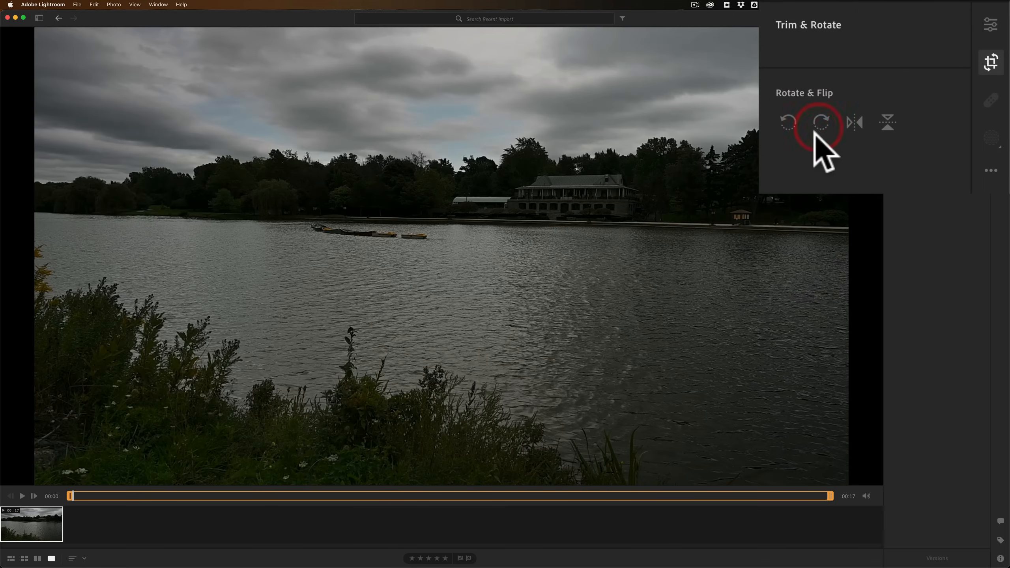
left_click(854, 122)
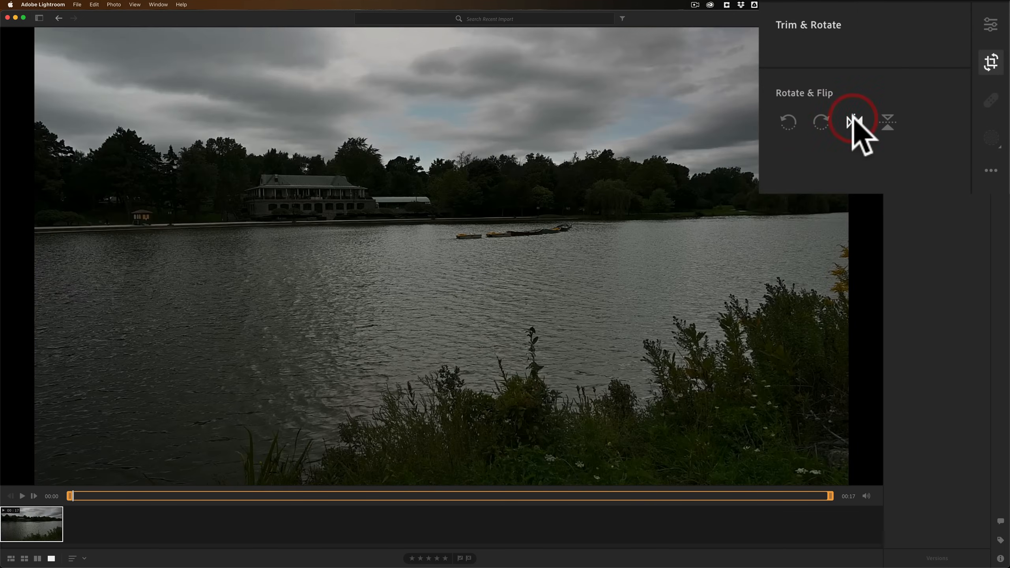
left_click(854, 121)
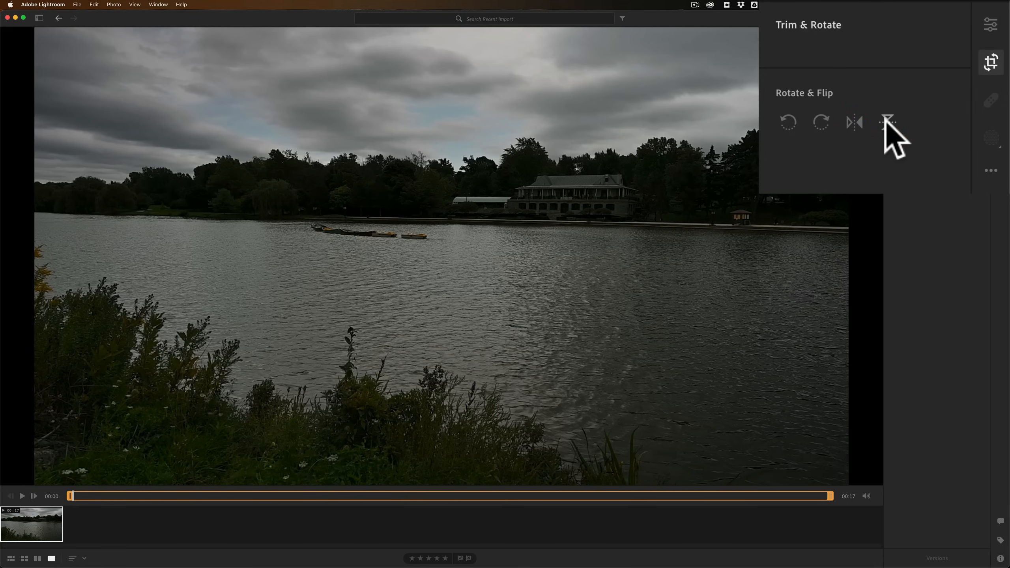
mouse_move(833, 503)
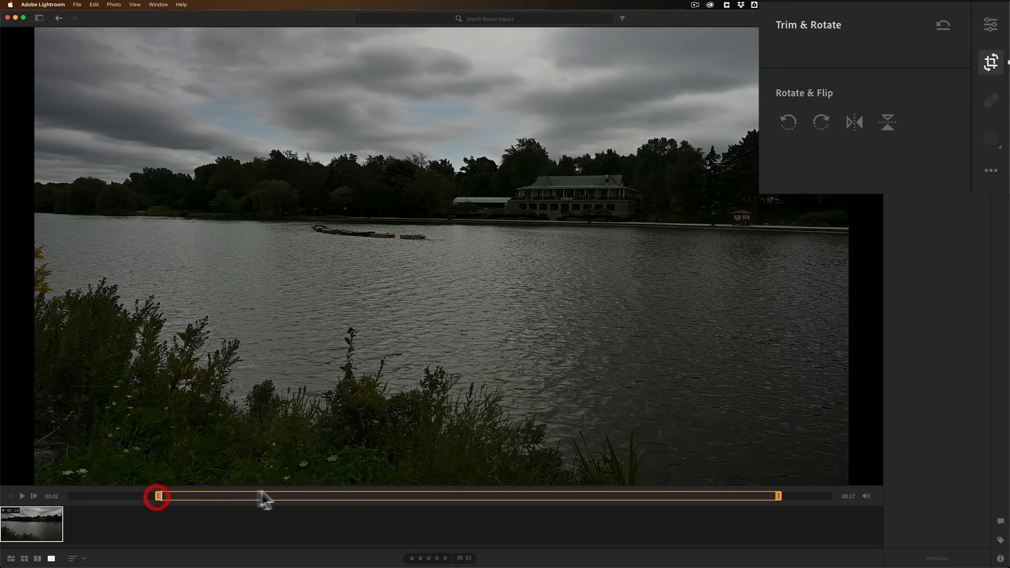
- Close, reopen and close the Trim & Rotate panel so the clip fills the view
left_click(992, 62)
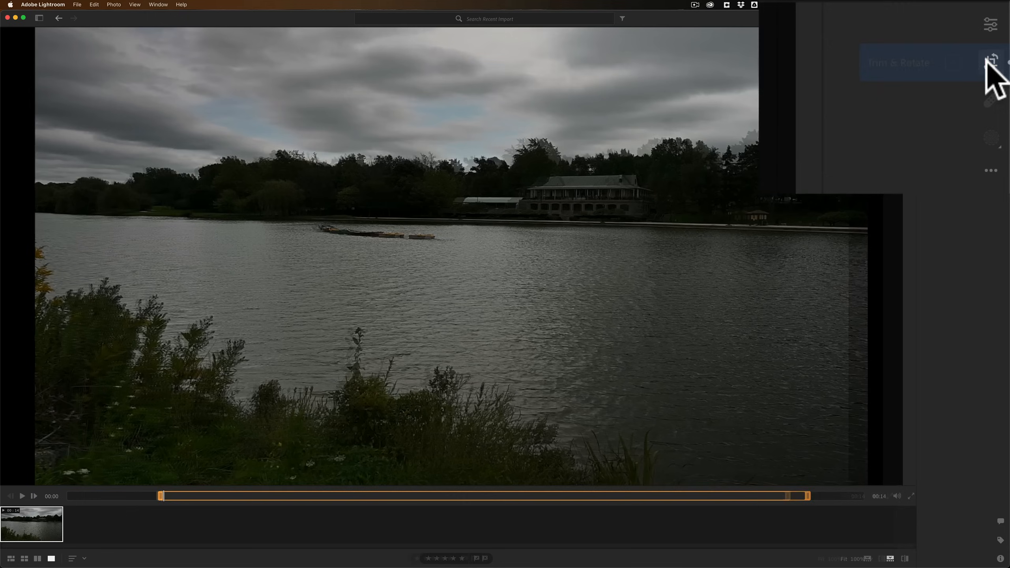
left_click(997, 62)
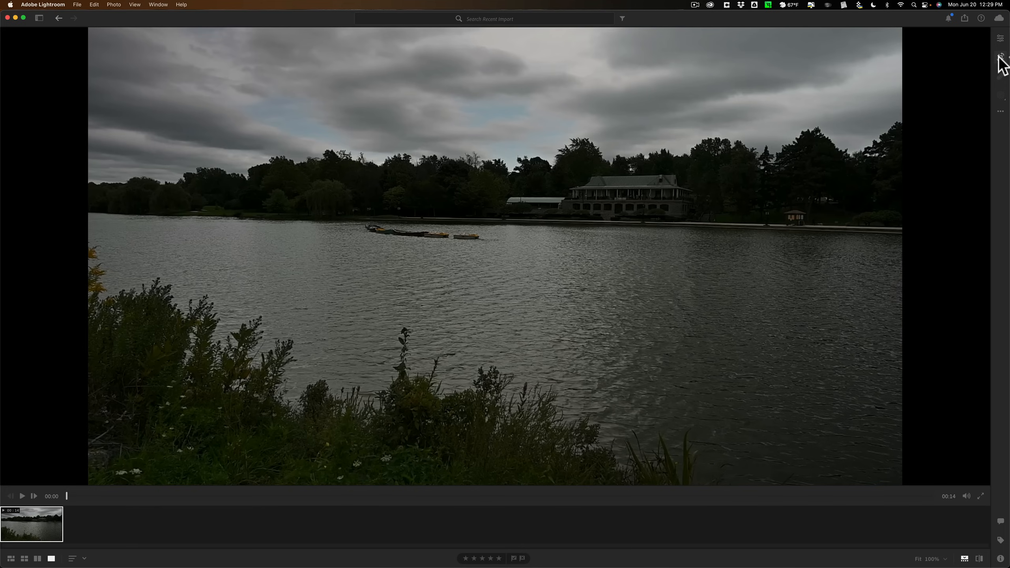
left_click(1001, 56)
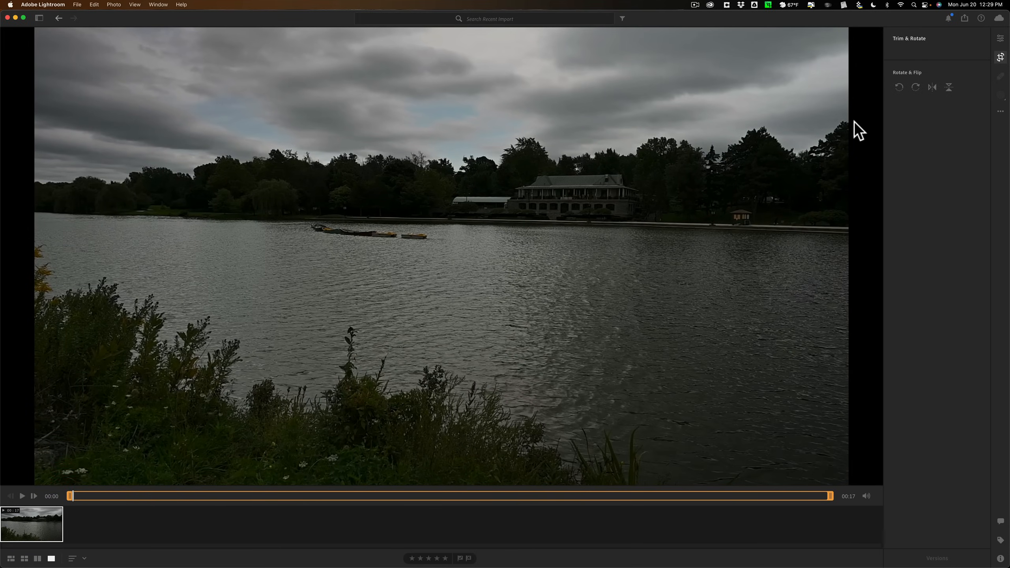
left_click(1001, 57)
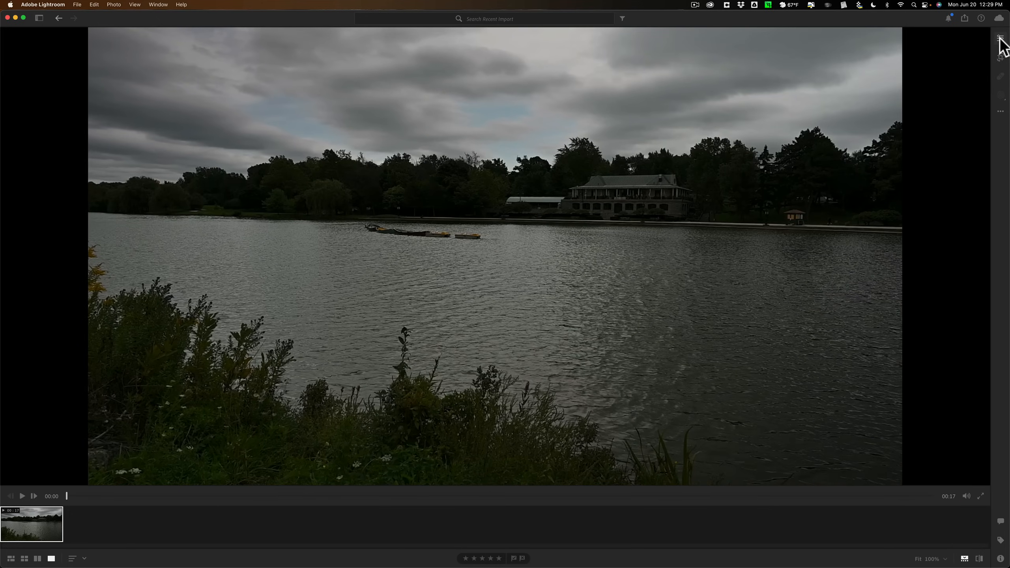
- Show the Edit panel with its Profile, Light, Color and Effects sections
left_click(994, 26)
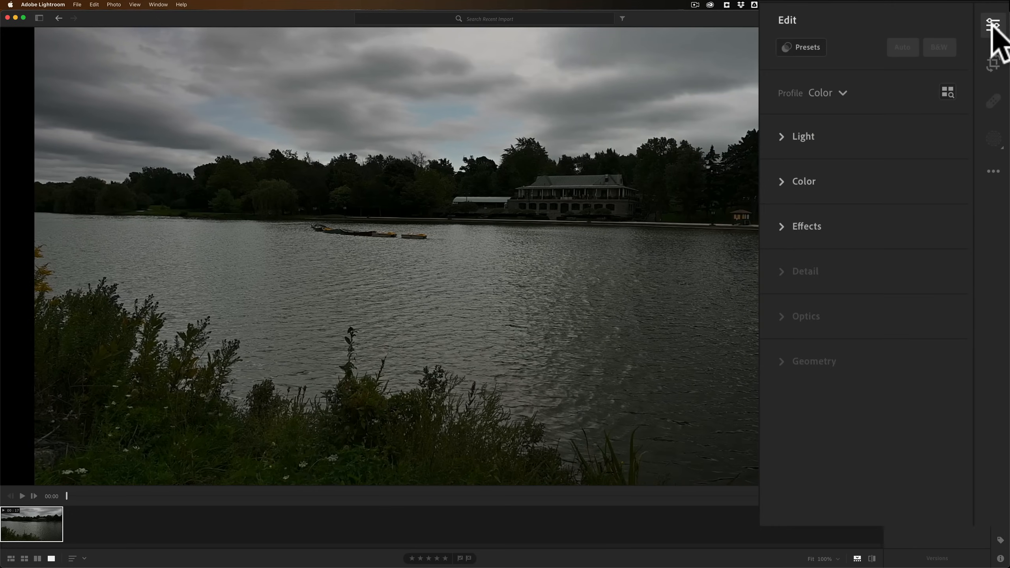
mouse_move(947, 139)
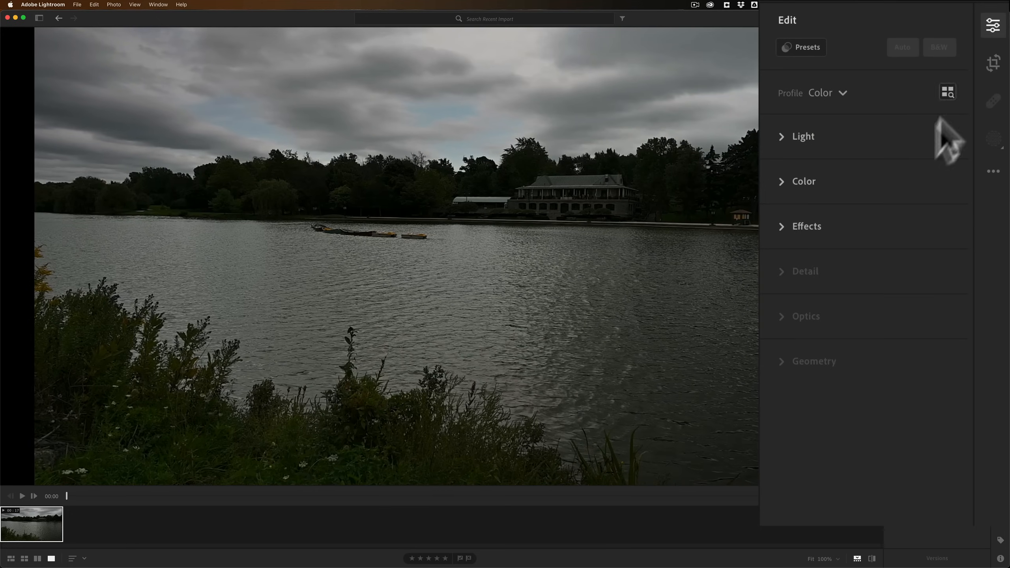
mouse_move(871, 379)
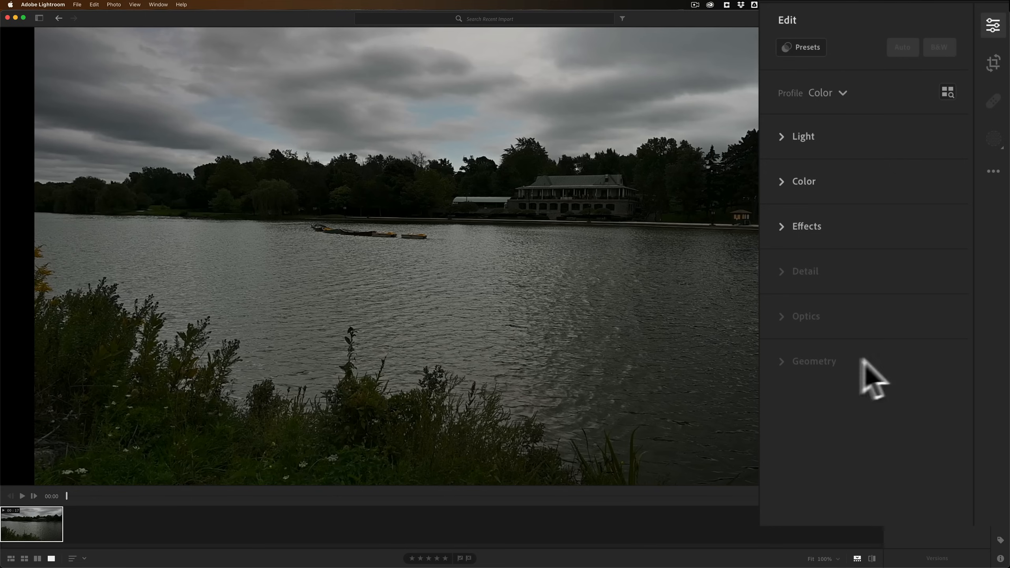
mouse_move(865, 423)
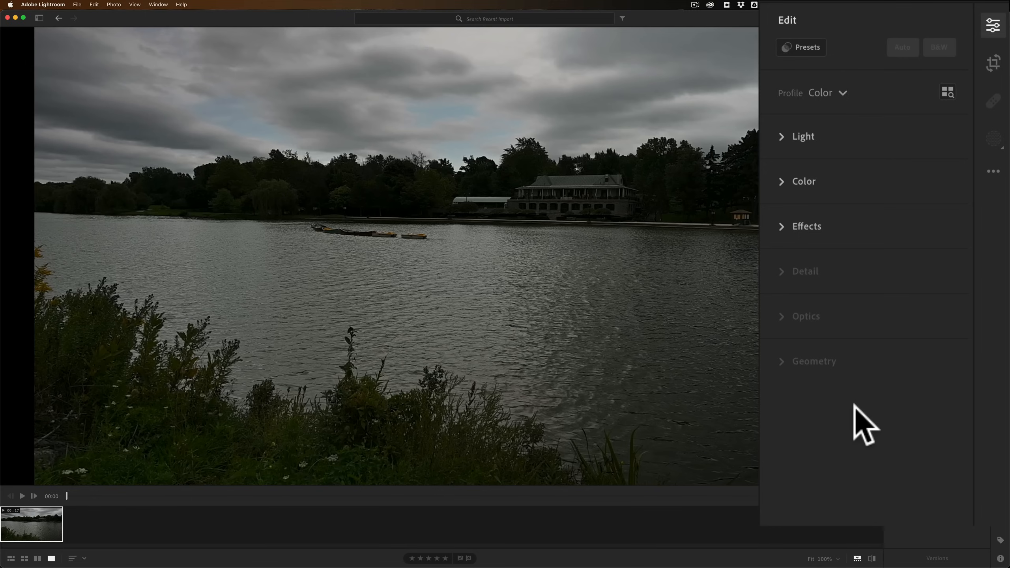
mouse_move(787, 173)
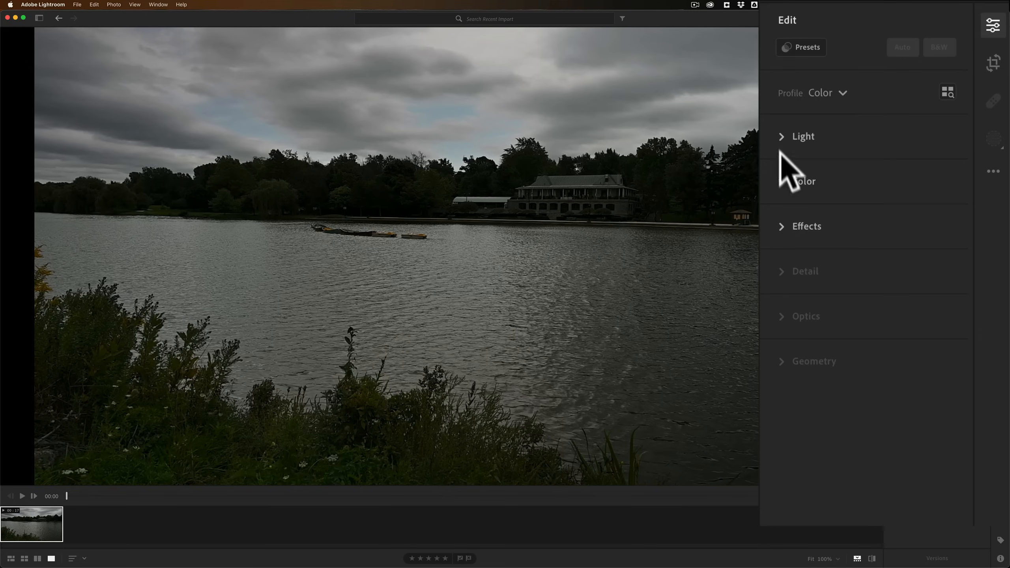
mouse_move(819, 139)
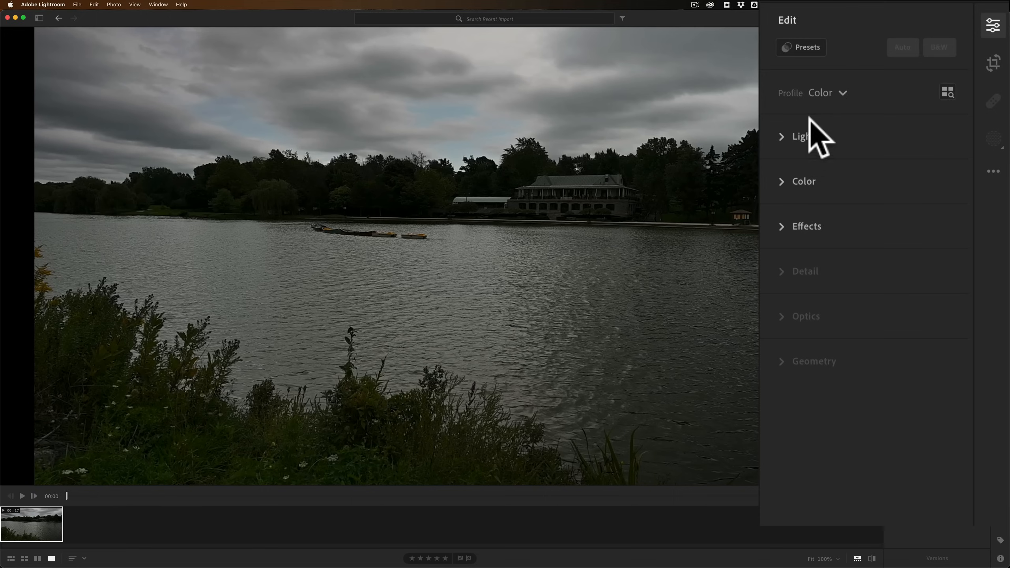
mouse_move(808, 48)
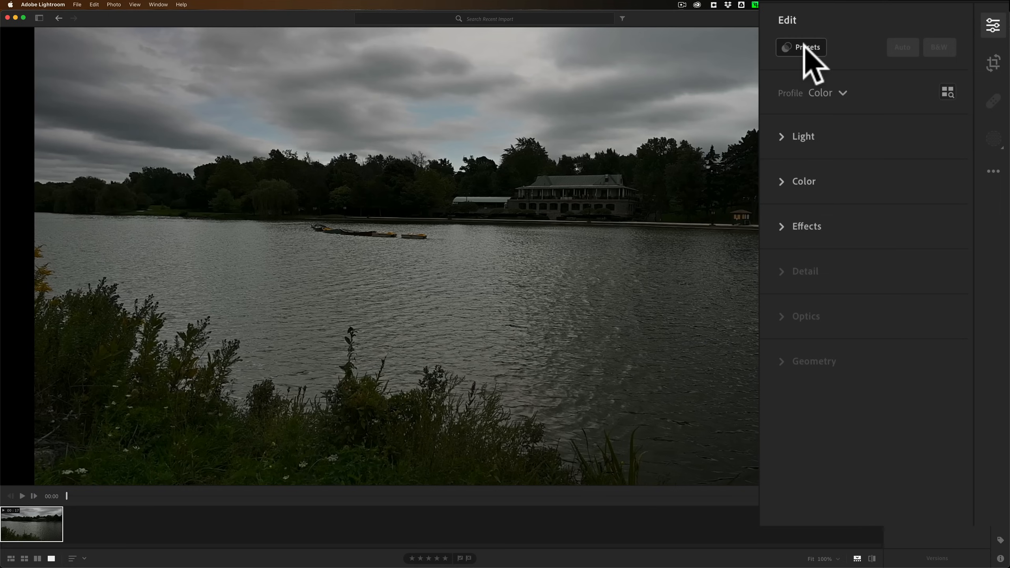
mouse_move(815, 68)
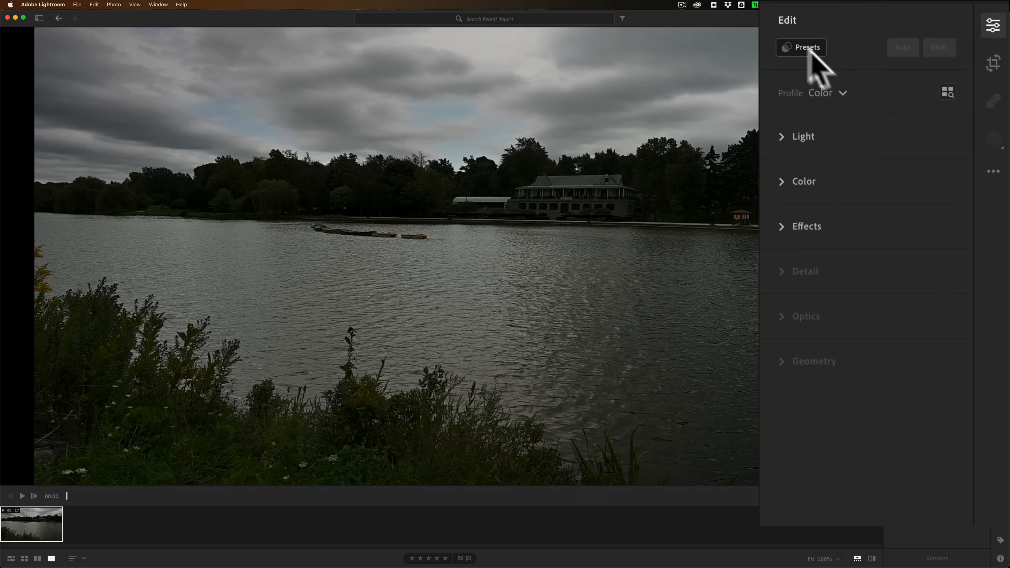
mouse_move(852, 382)
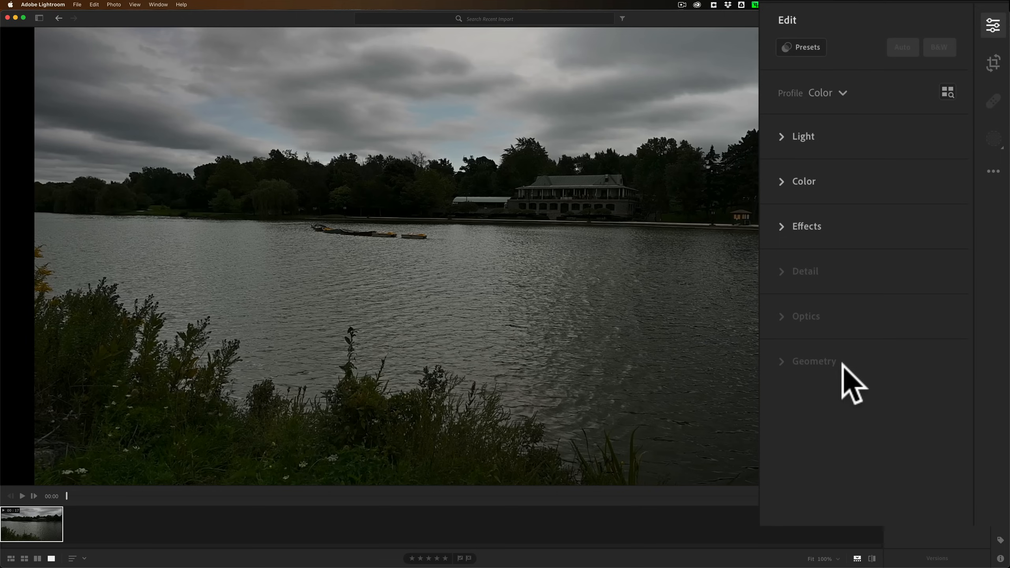
mouse_move(834, 200)
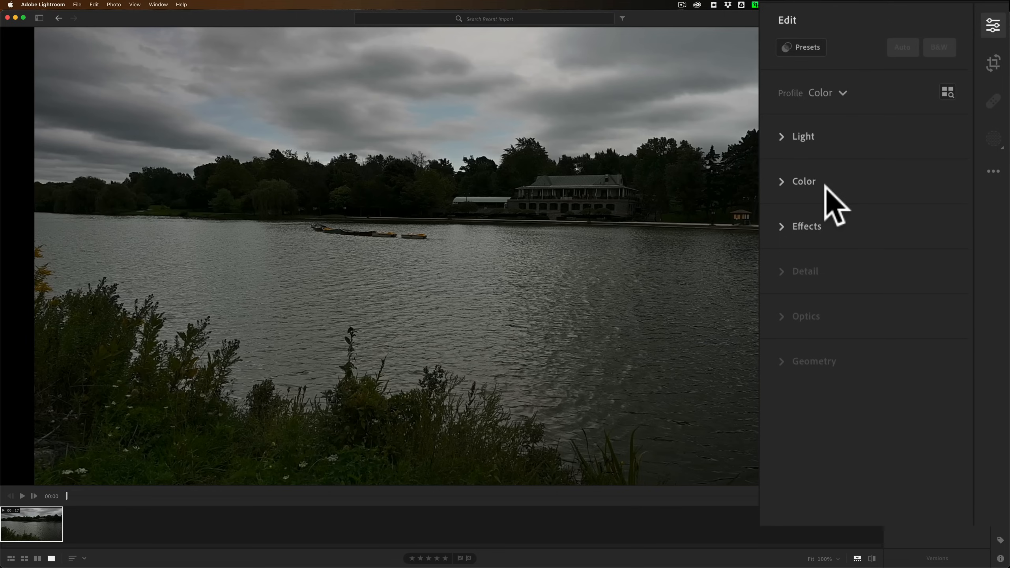
mouse_move(843, 108)
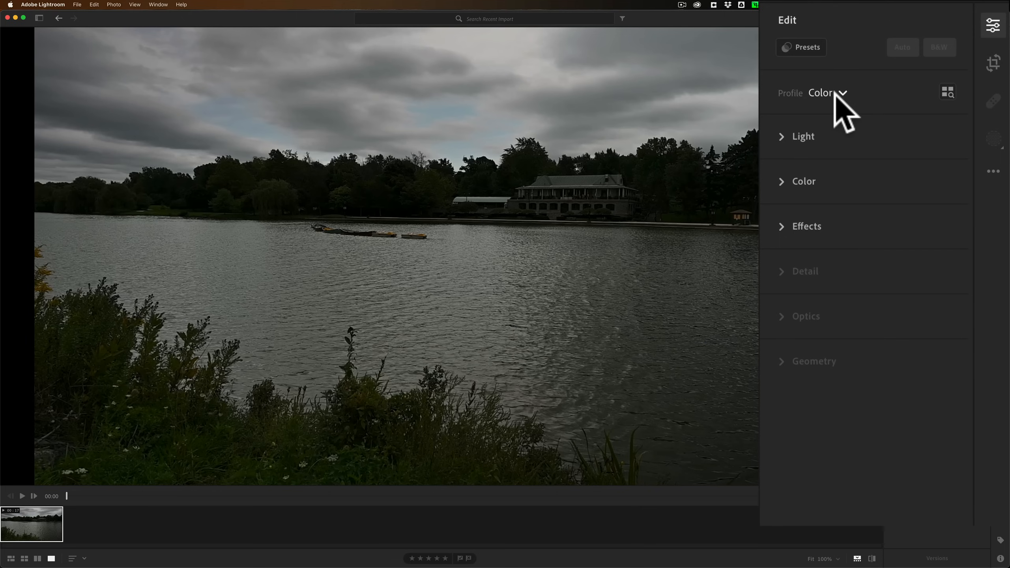
mouse_move(947, 103)
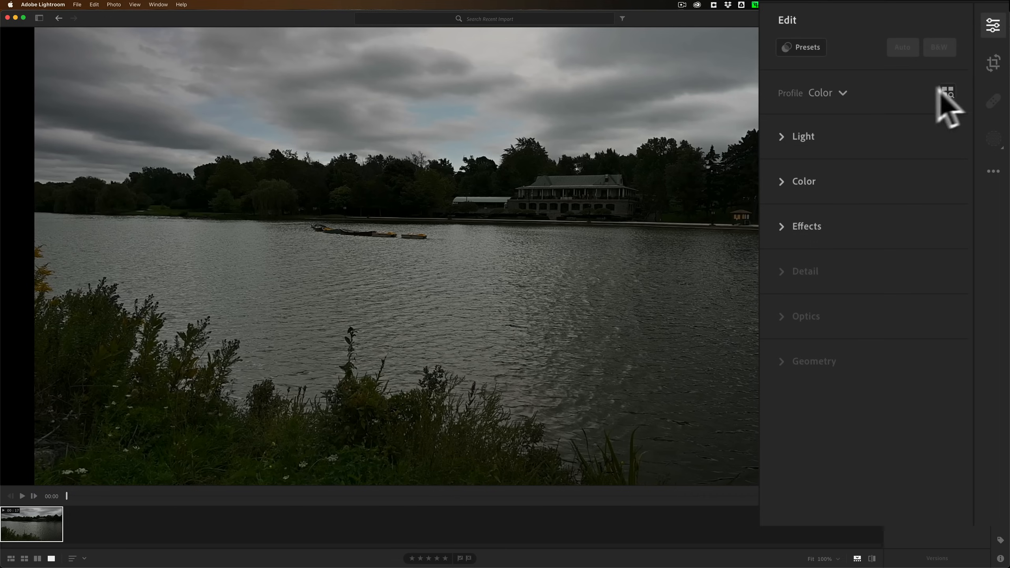
- Browse Artistic and Modern profiles on the lake footage, then return to Edit keeping the Color profile
left_click(945, 91)
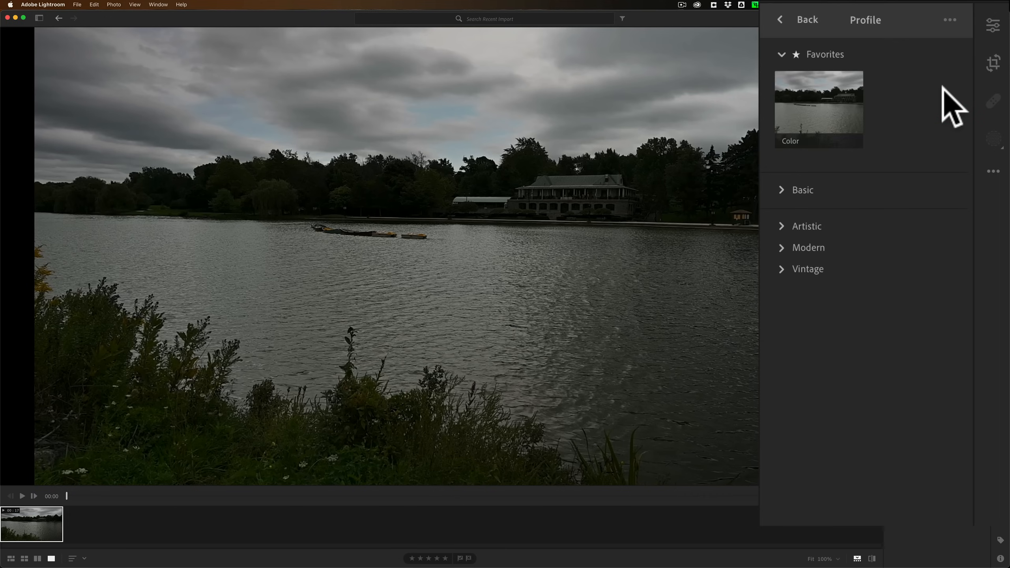
mouse_move(841, 146)
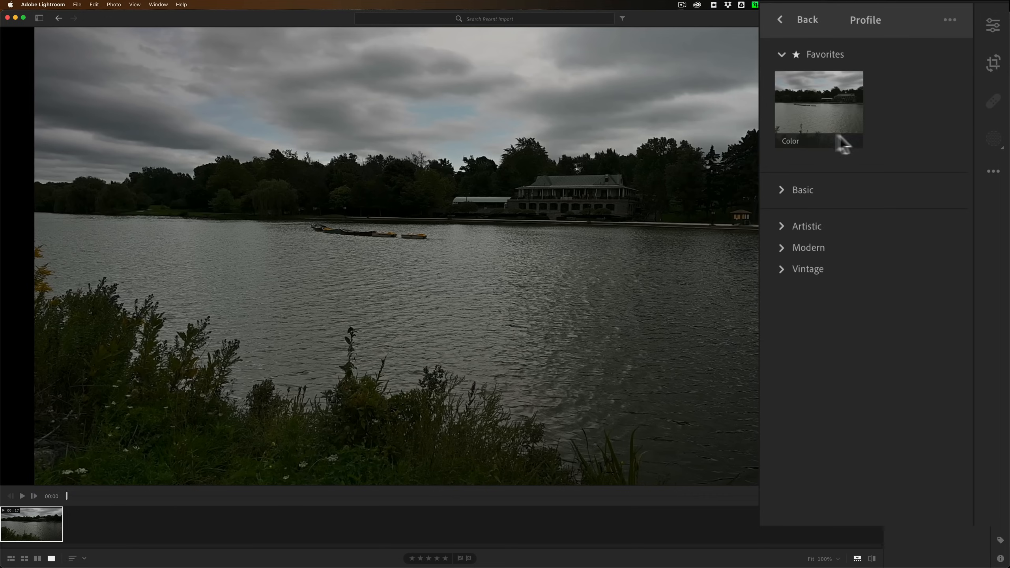
mouse_move(813, 139)
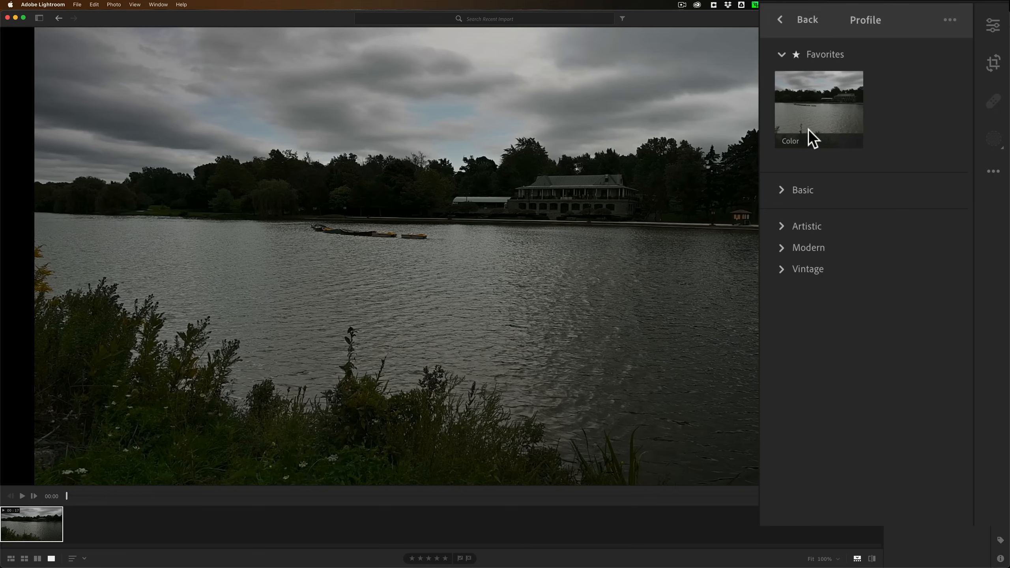
mouse_move(811, 152)
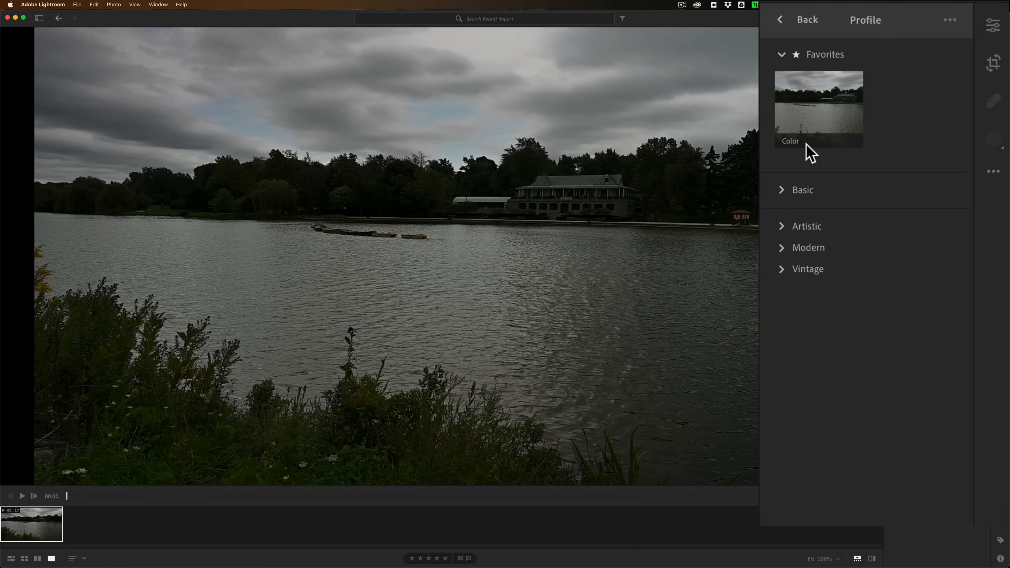
mouse_move(791, 248)
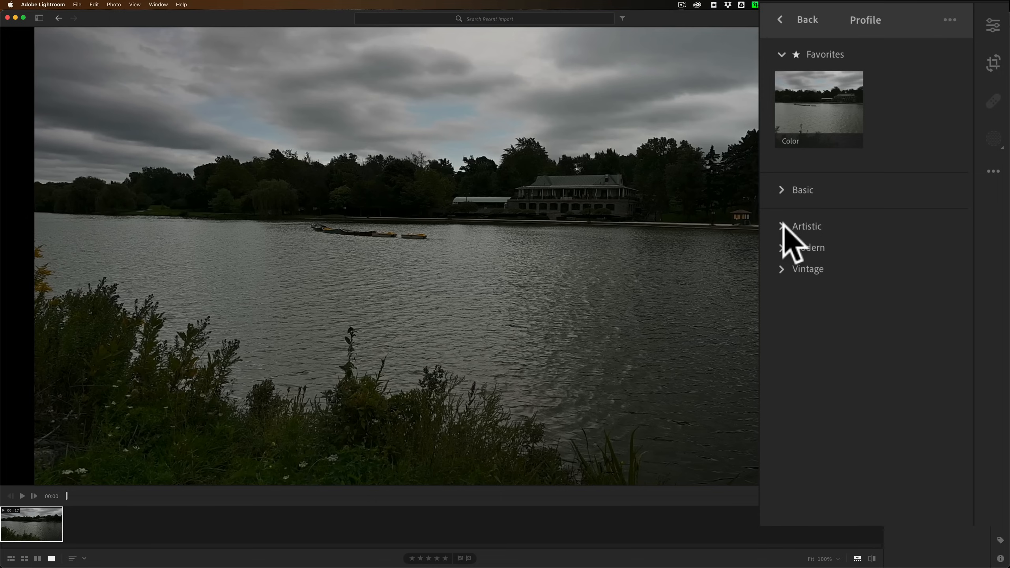
left_click(805, 227)
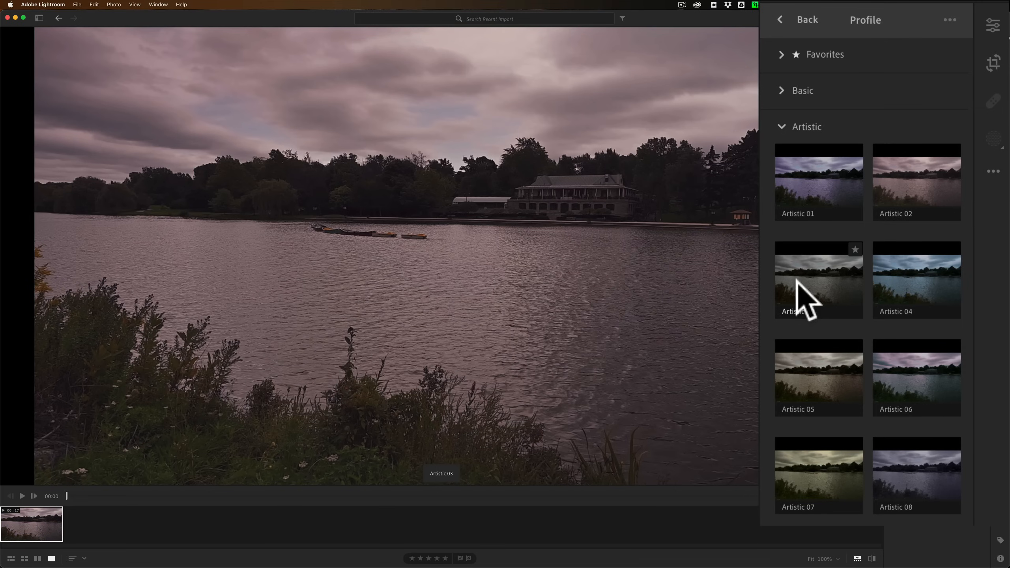
left_click(818, 378)
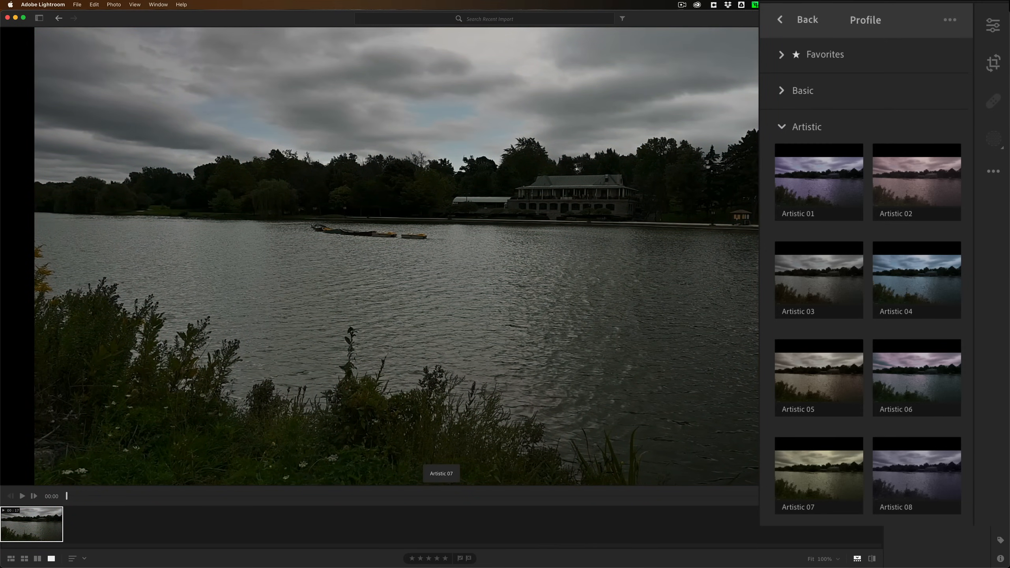
left_click(805, 126)
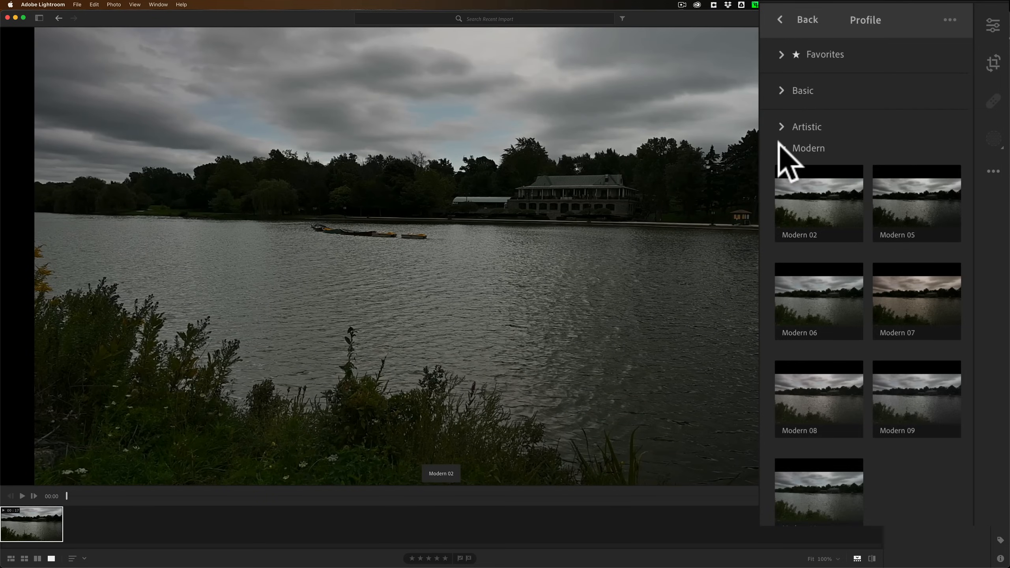
left_click(808, 148)
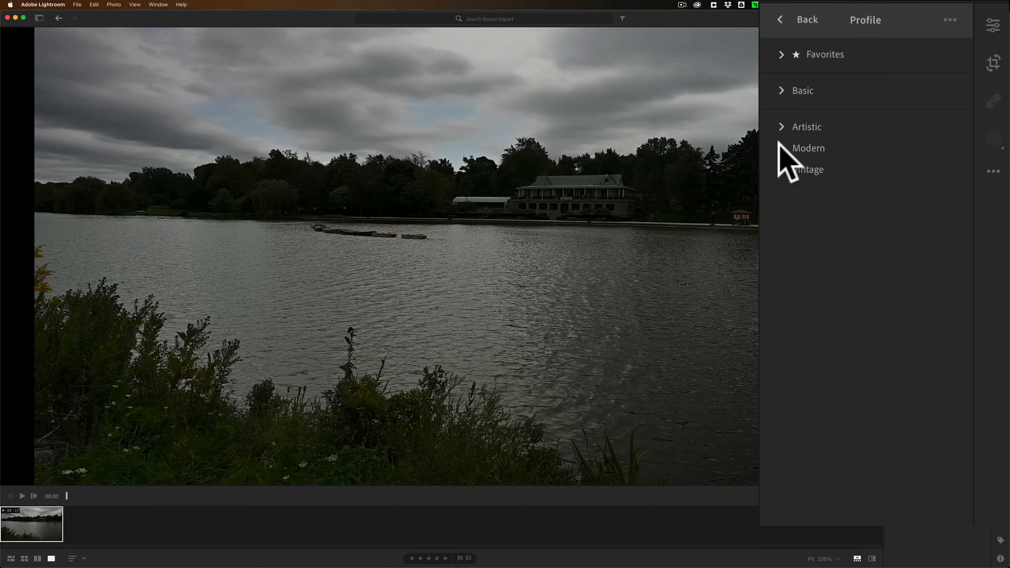
left_click(780, 19)
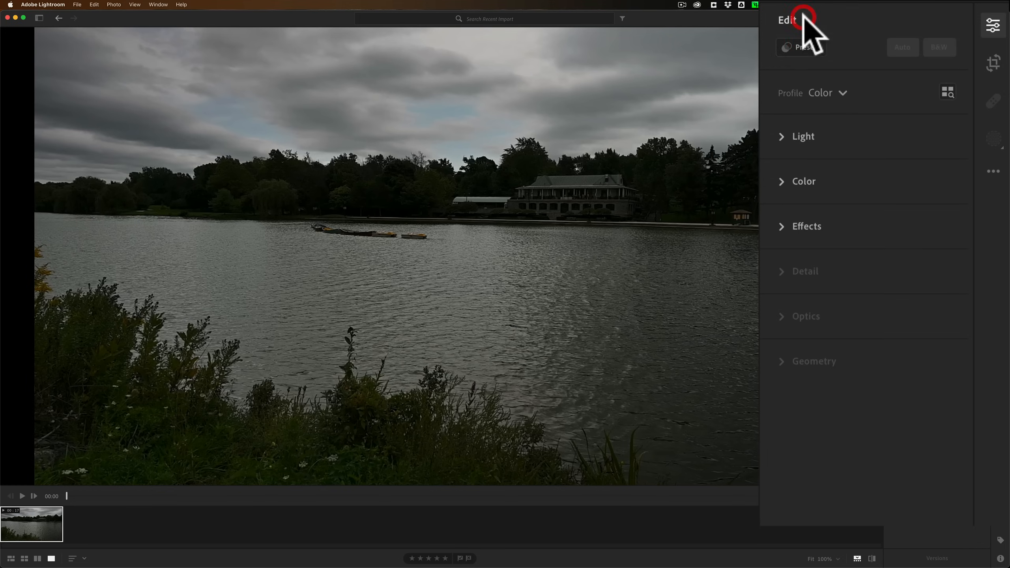
mouse_move(796, 158)
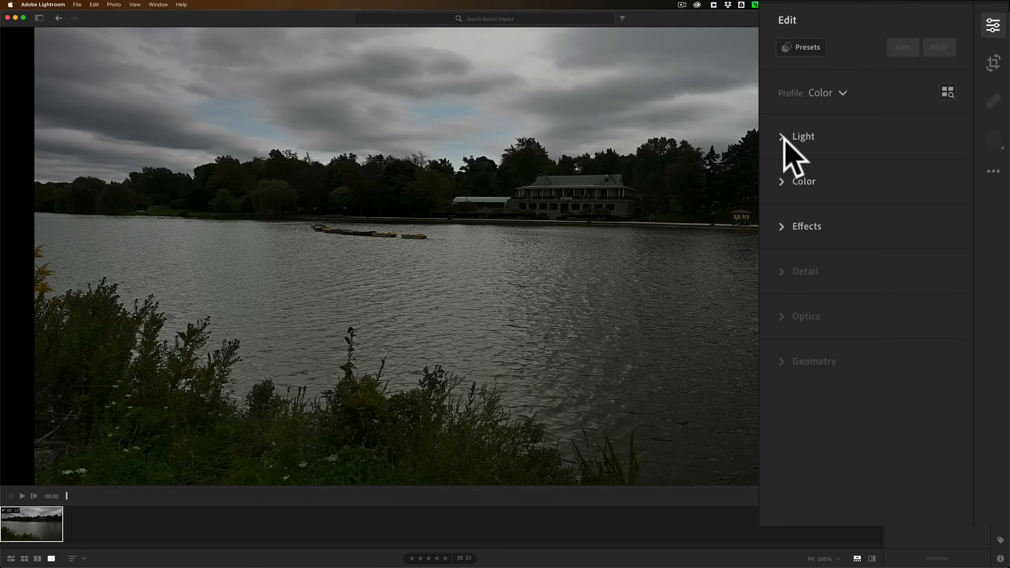
- Expand the Light group to reveal Exposure, Highlights, Shadows, Whites and Blacks sliders
left_click(802, 135)
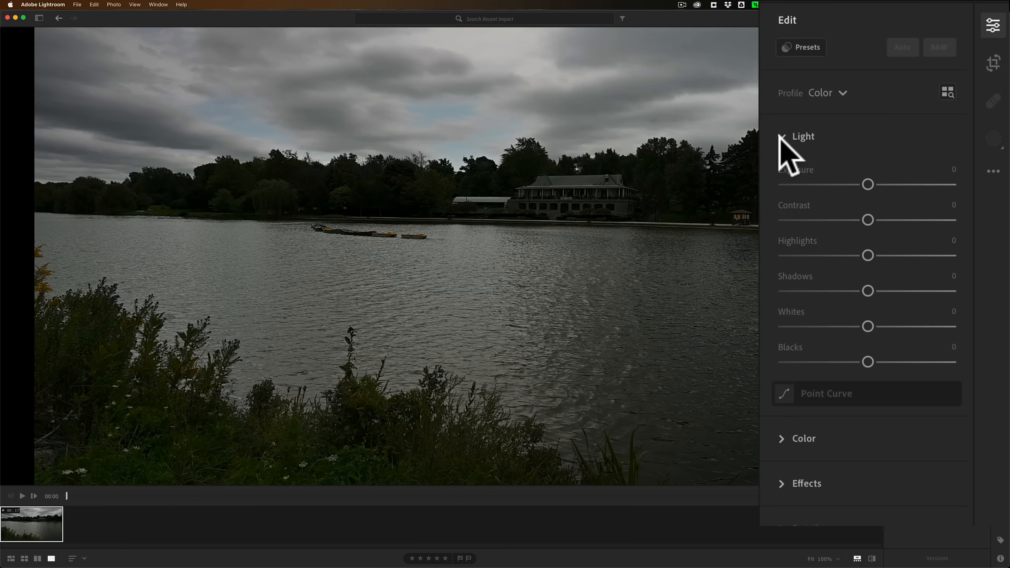
mouse_move(854, 416)
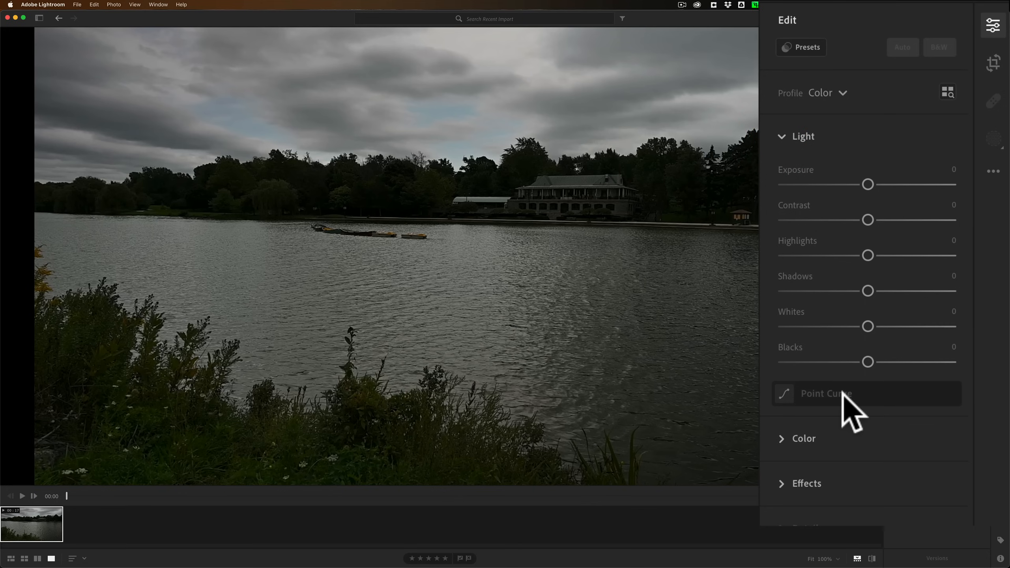
mouse_move(857, 412)
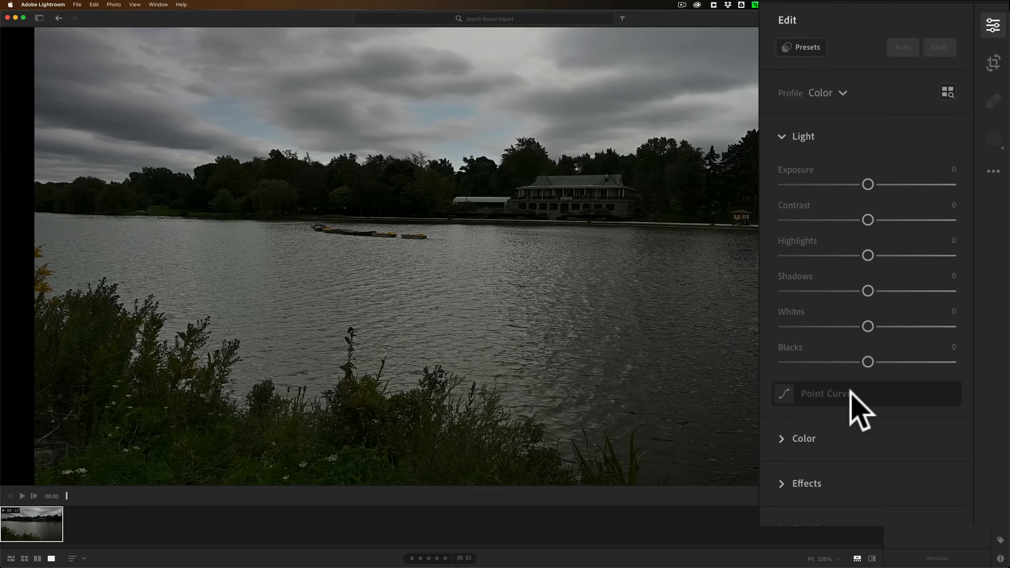
mouse_move(864, 258)
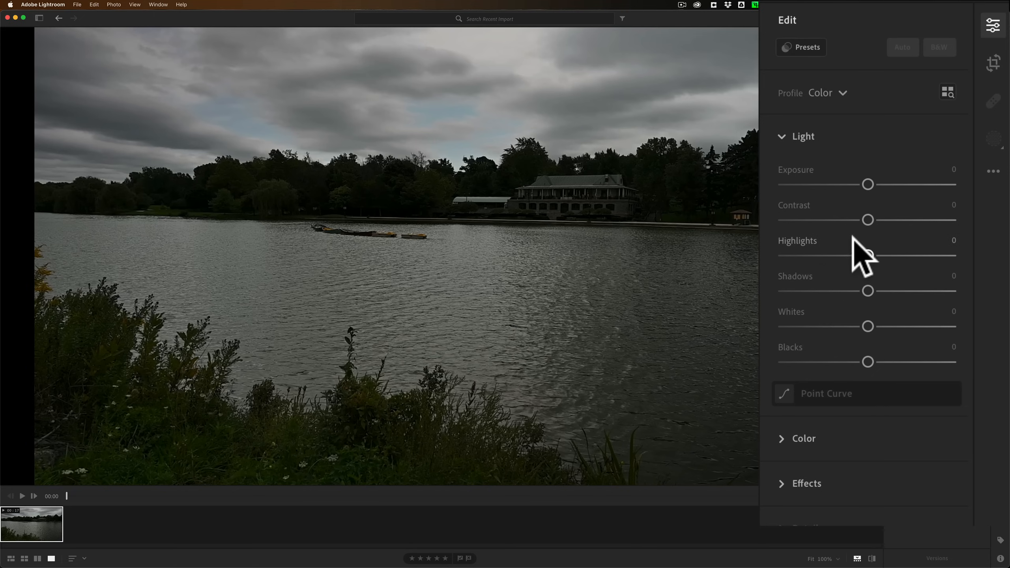
mouse_move(876, 303)
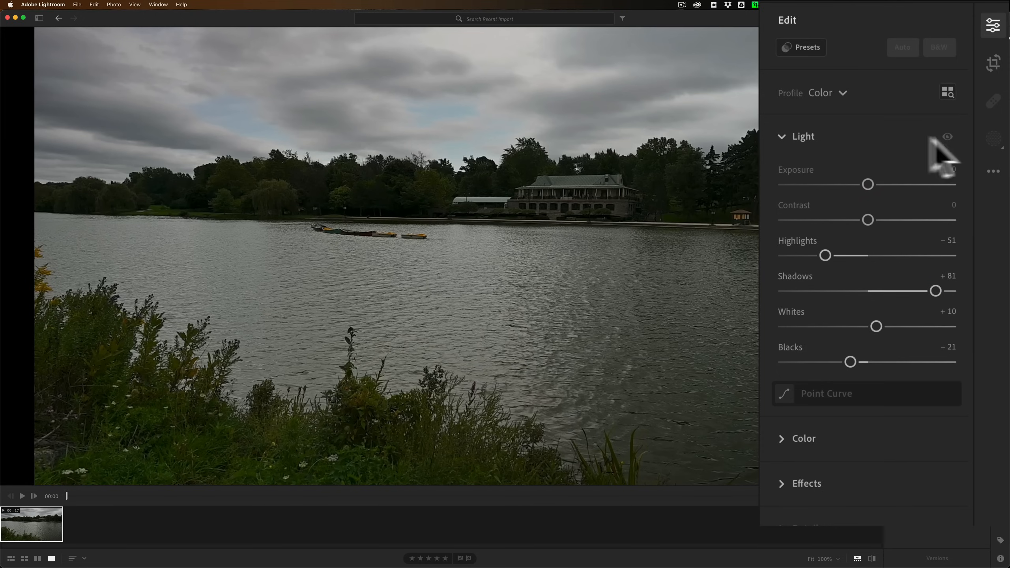
mouse_move(956, 158)
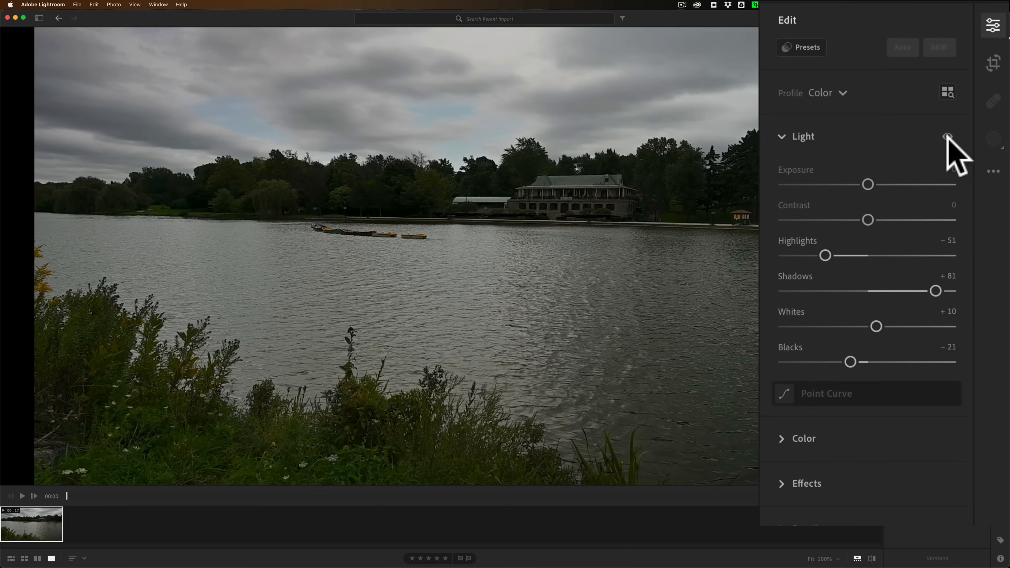
mouse_move(948, 136)
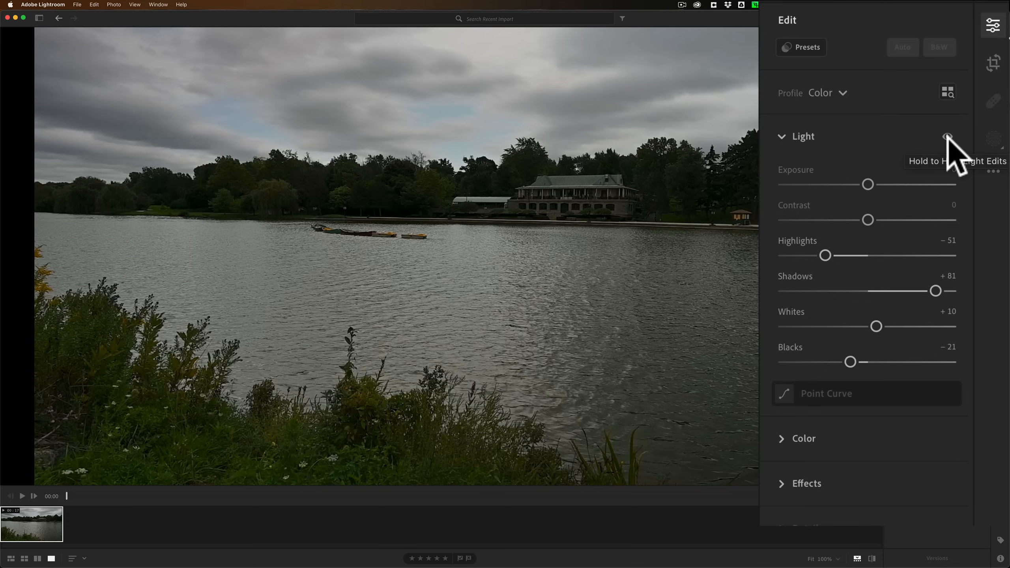
left_click(947, 135)
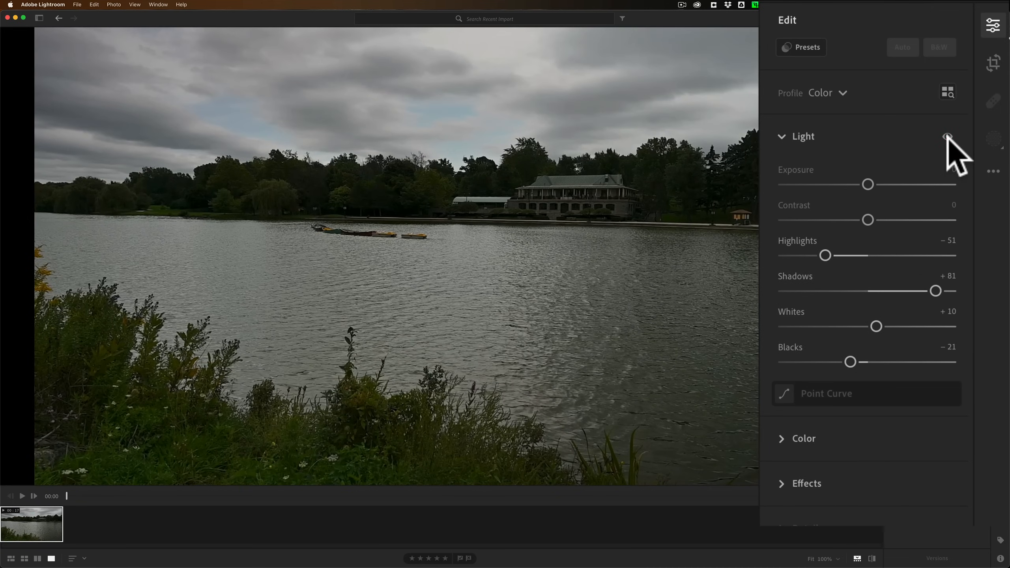
left_click(947, 136)
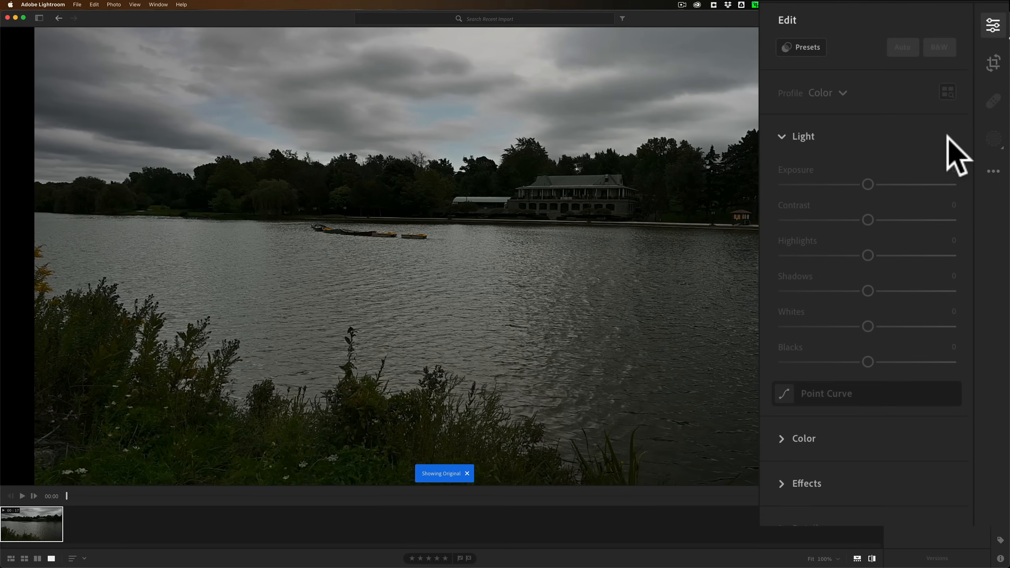
left_click(467, 473)
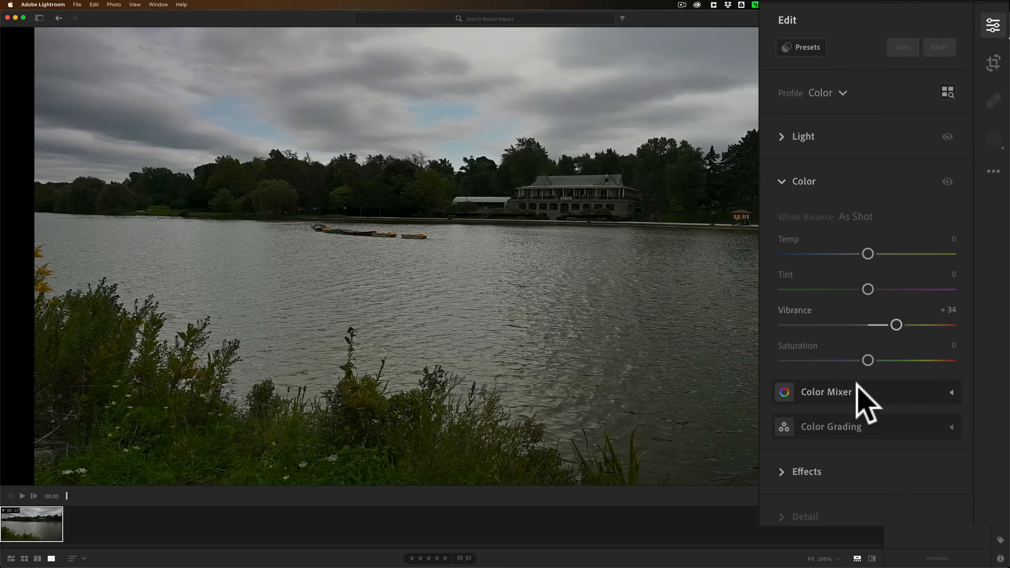
mouse_move(860, 448)
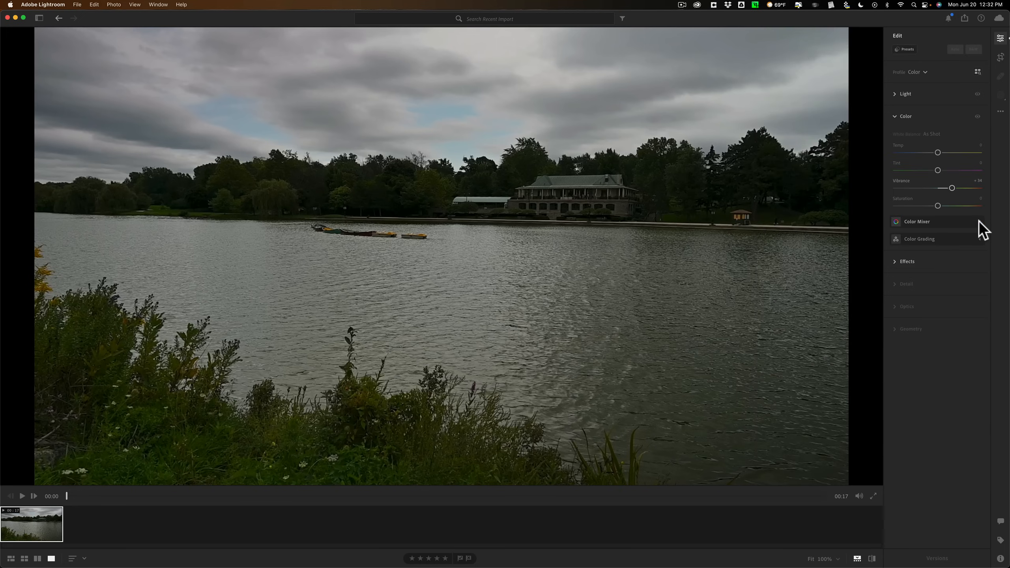
- Show the Color Mixer and set it to adjust Luminance per colour
left_click(917, 221)
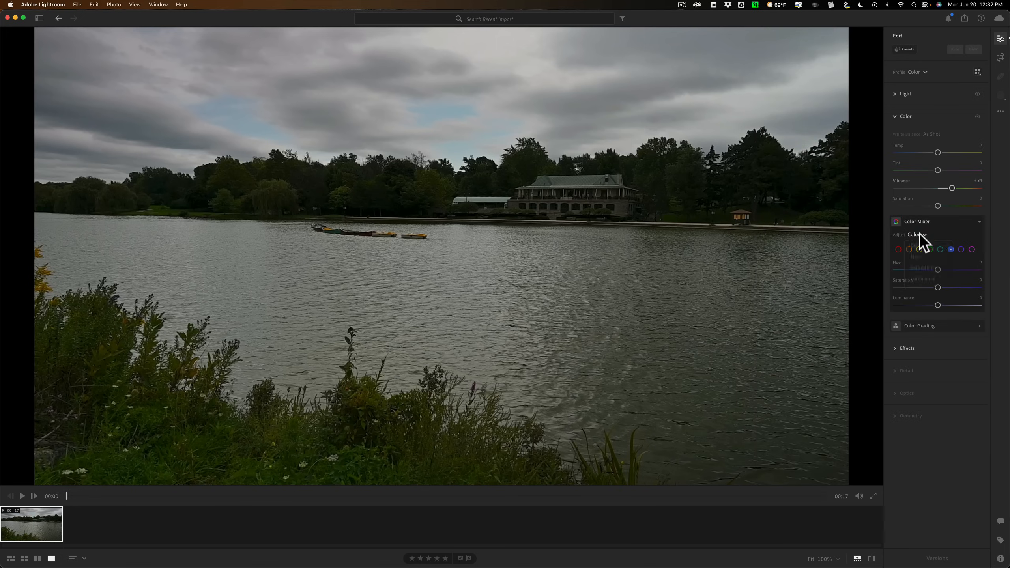
left_click(920, 235)
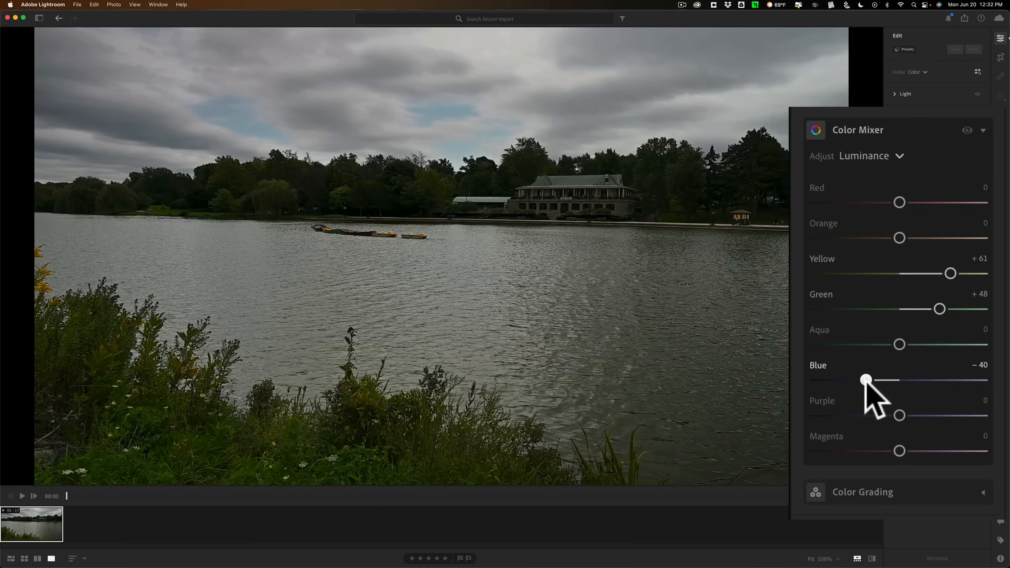
mouse_move(900, 349)
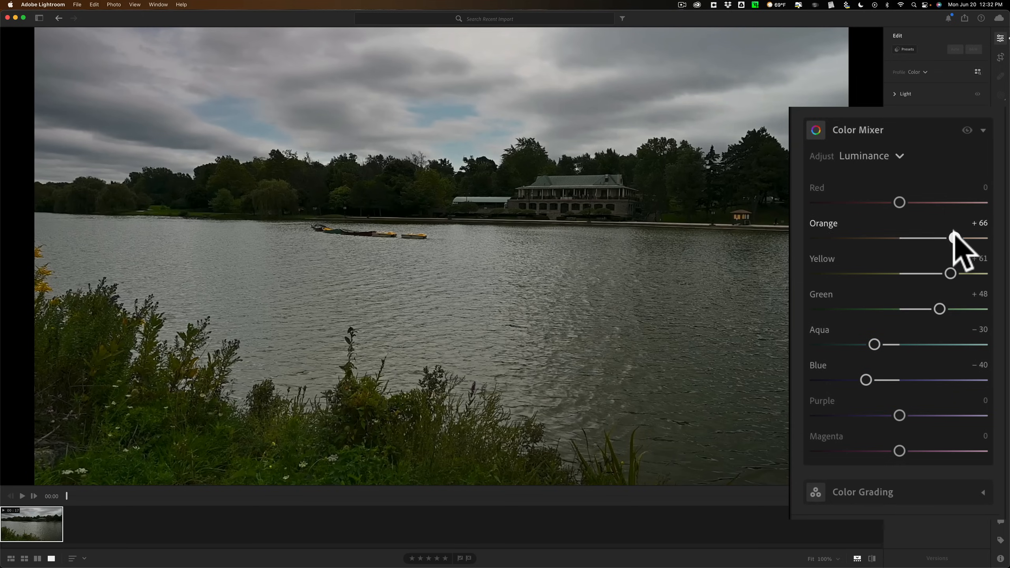
mouse_move(882, 181)
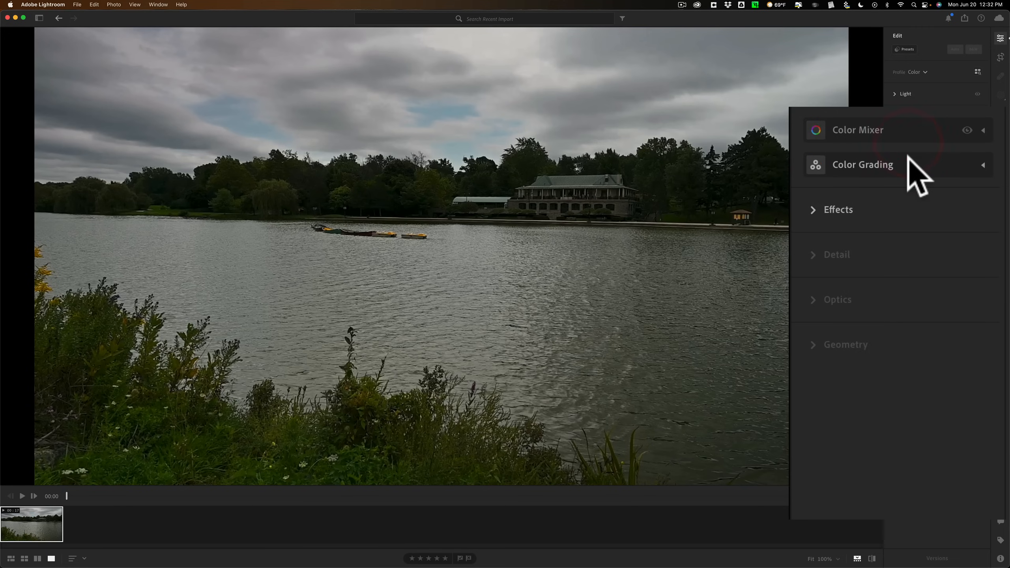
- Show the Color Grading wheels for a cooler, teal cast on the lake footage
left_click(863, 164)
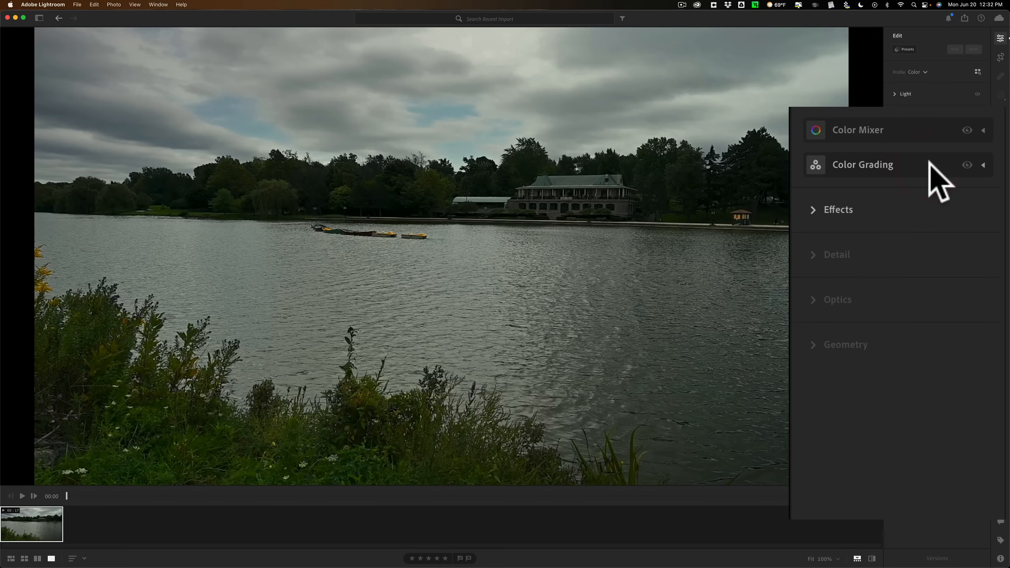
- Collapse the Color Grading section and then the whole Color group in the Edit panel
left_click(838, 209)
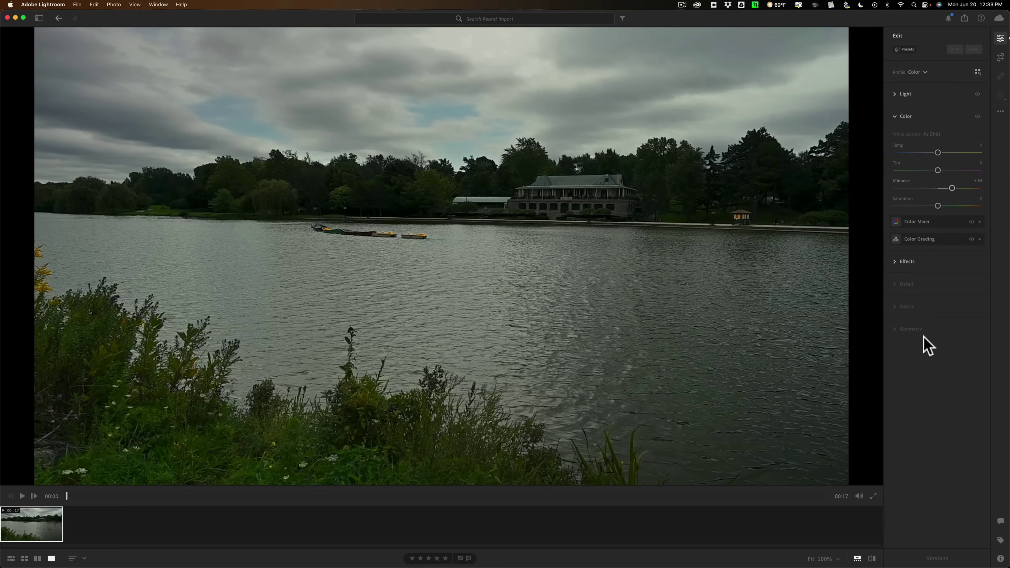
mouse_move(914, 303)
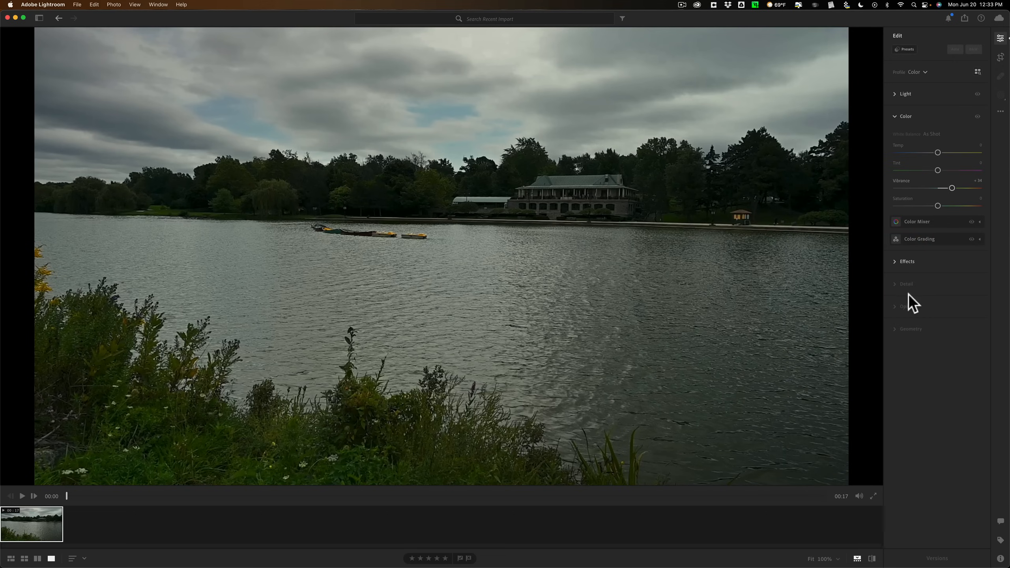
mouse_move(913, 142)
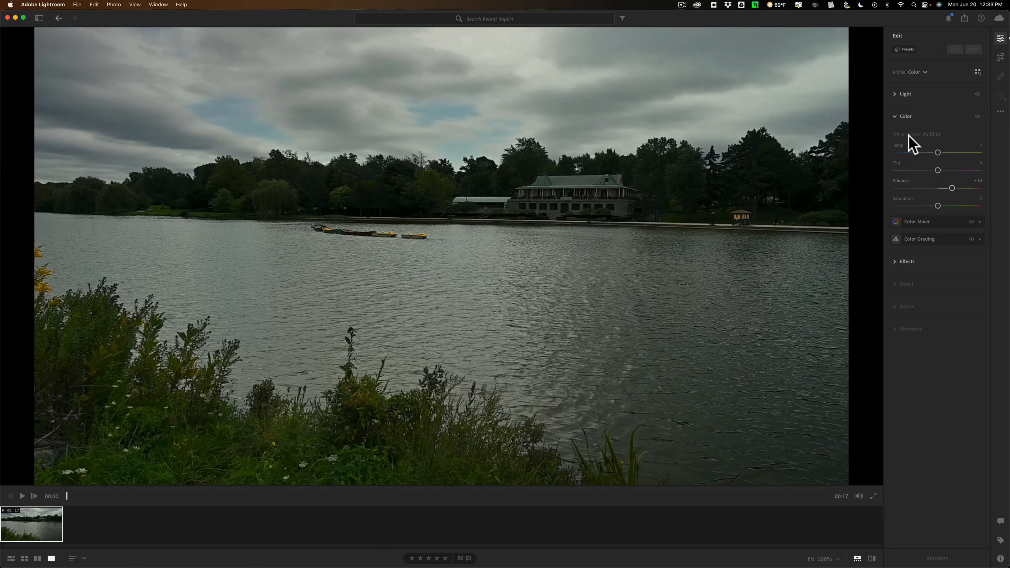
mouse_move(900, 120)
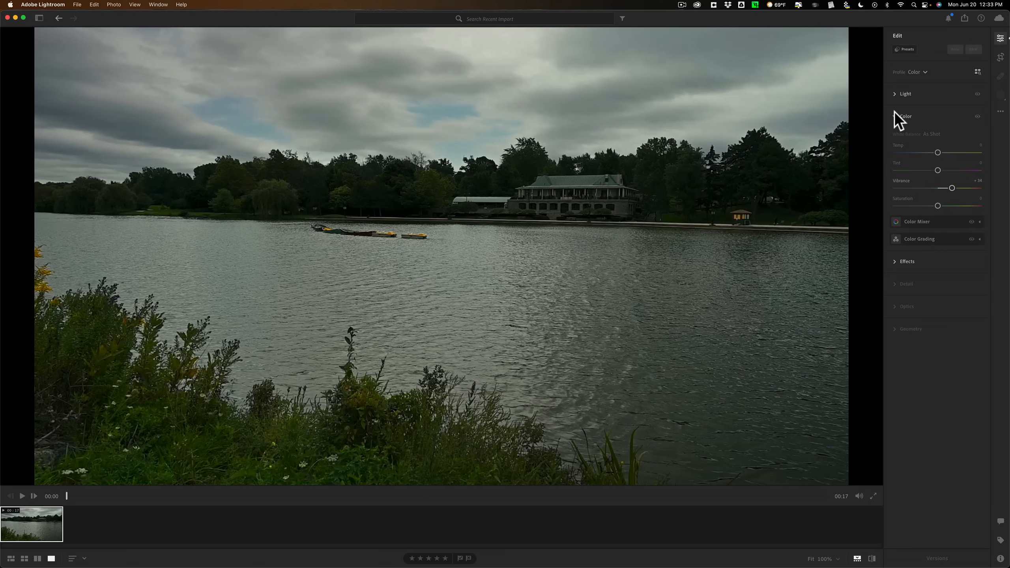
left_click(906, 116)
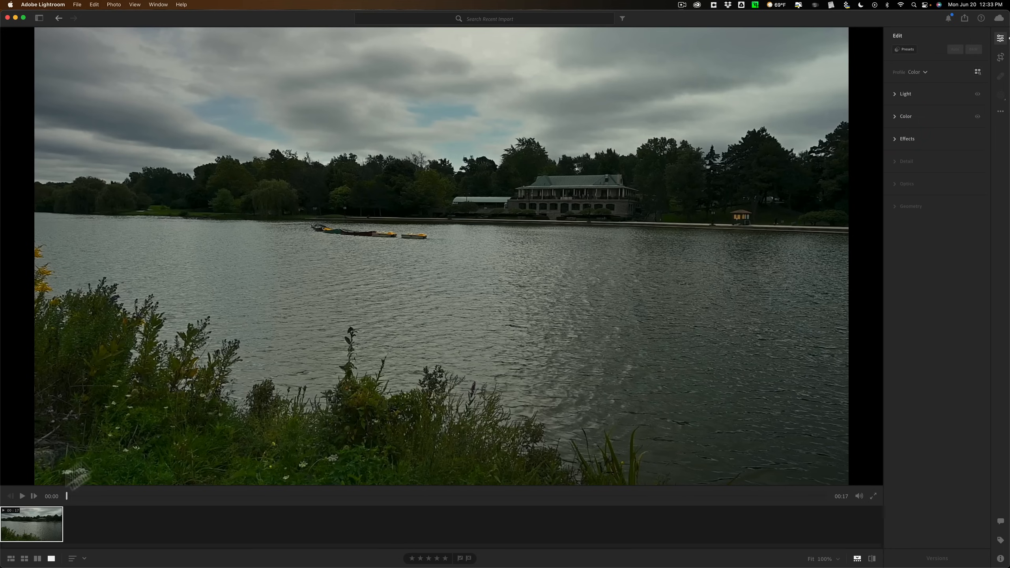
- Return the edited lake video to its start with the adjustments applied
left_click(22, 496)
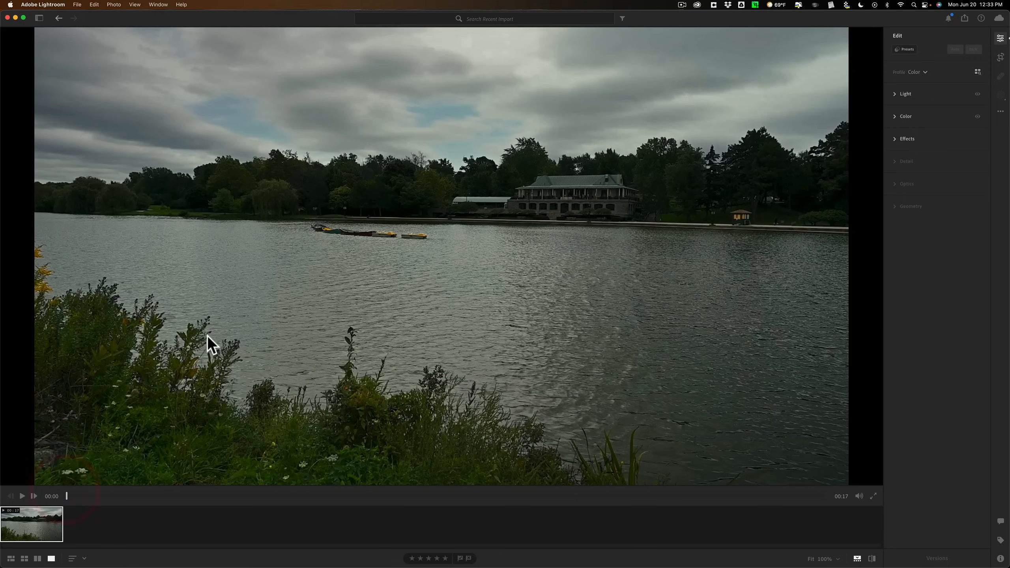
mouse_move(185, 338)
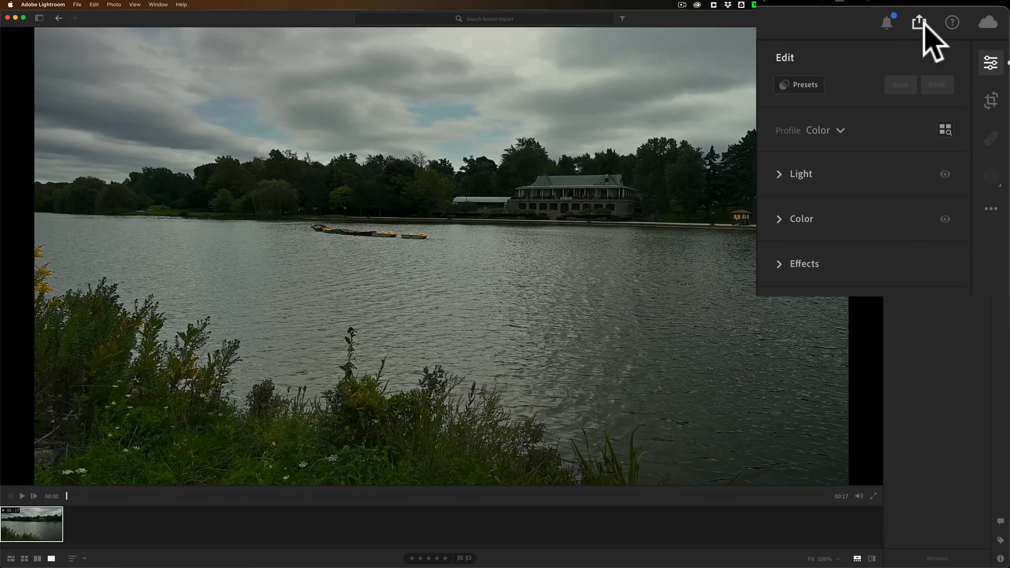
- Bring up the export window for the lake video via File > Export
left_click(931, 18)
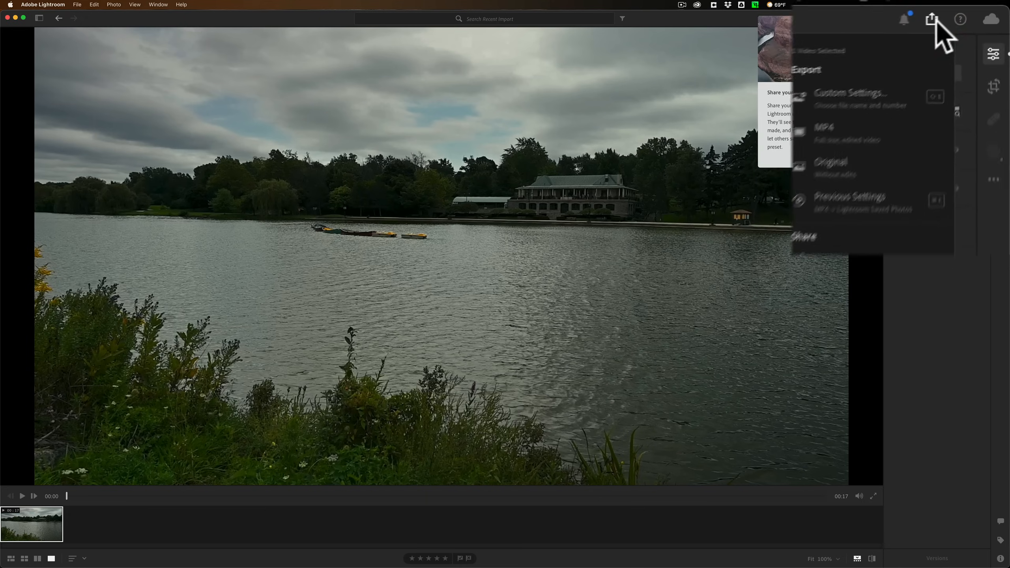
left_click(152, 8)
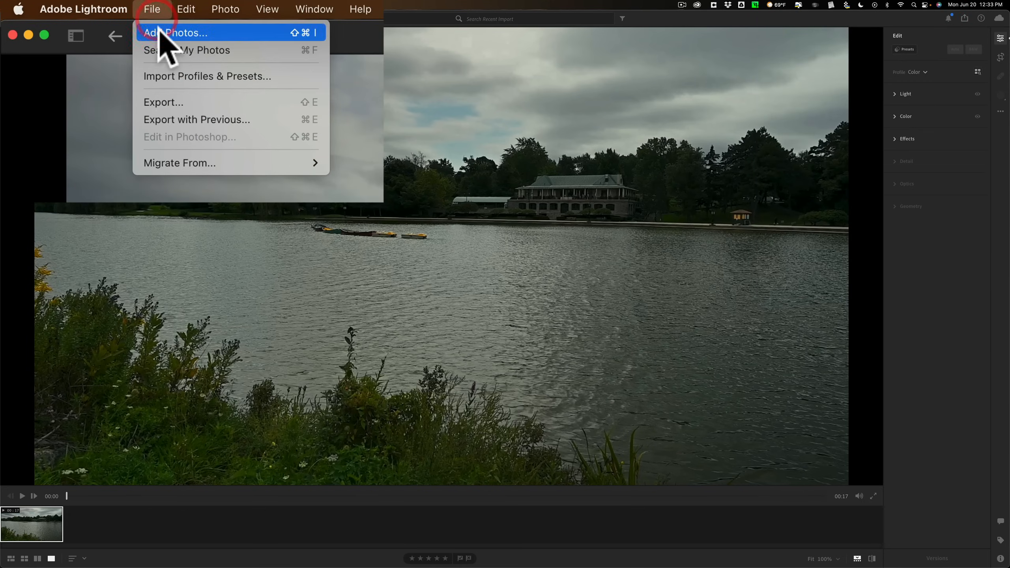
left_click(177, 33)
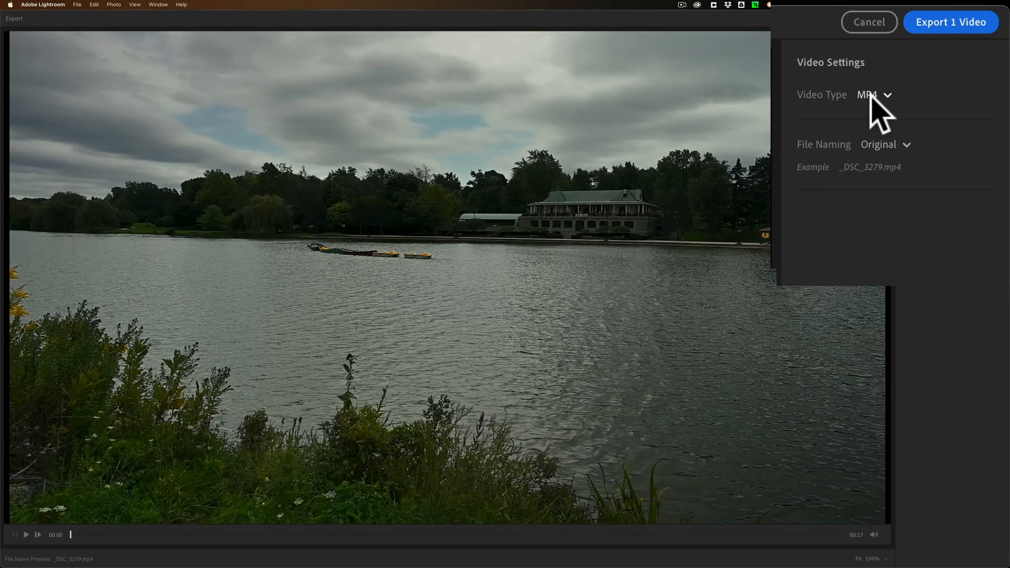
- Export as MP4 video with the custom file name 'My Edit' and start the export
left_click(873, 94)
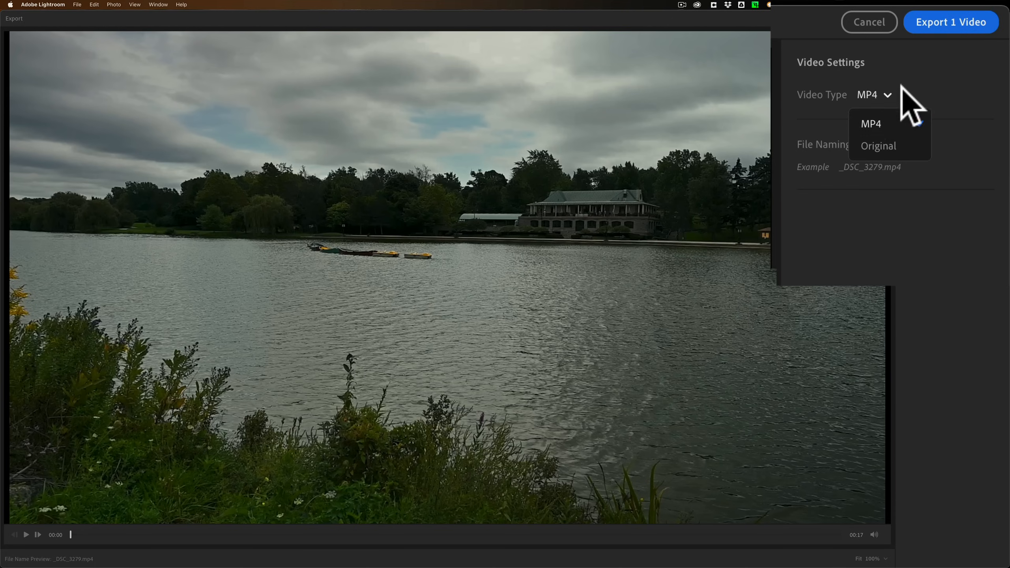
left_click(884, 144)
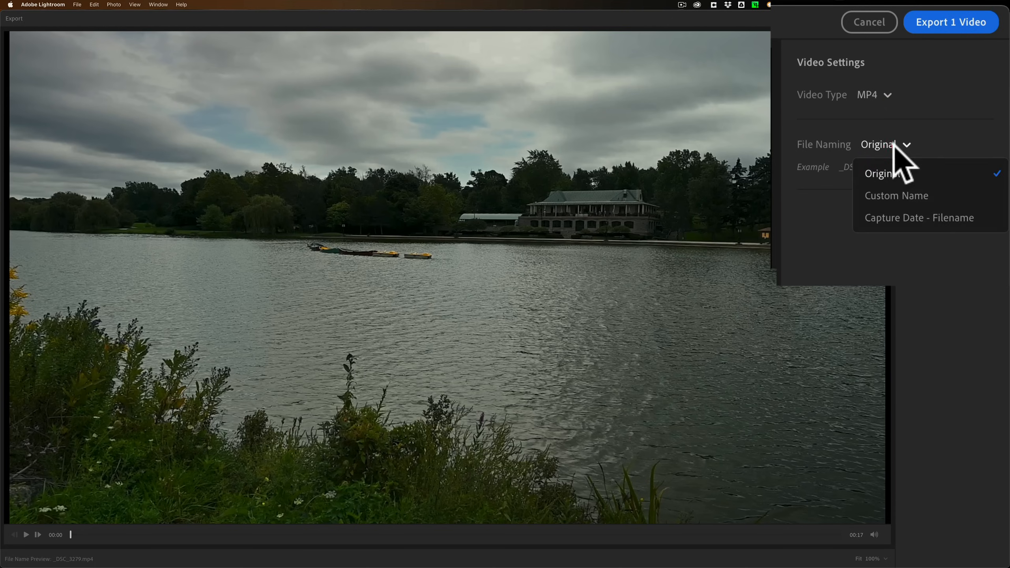
left_click(896, 195)
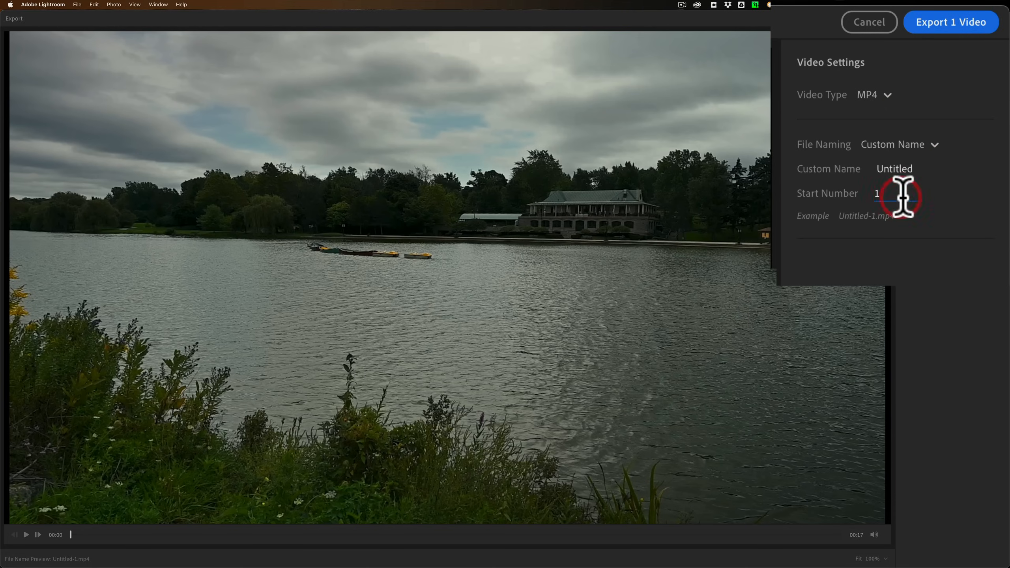
left_click(894, 168)
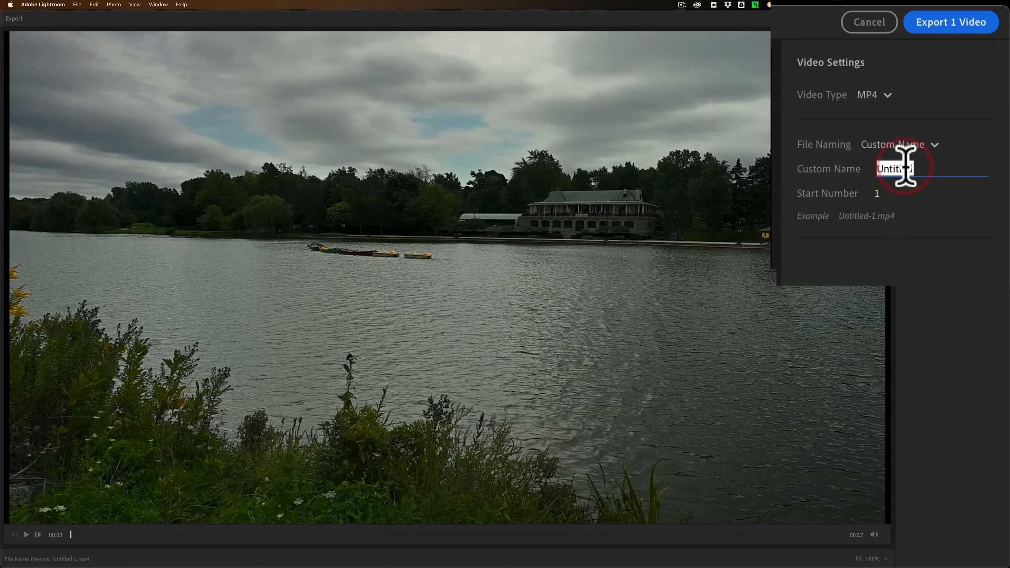
type("My Ed")
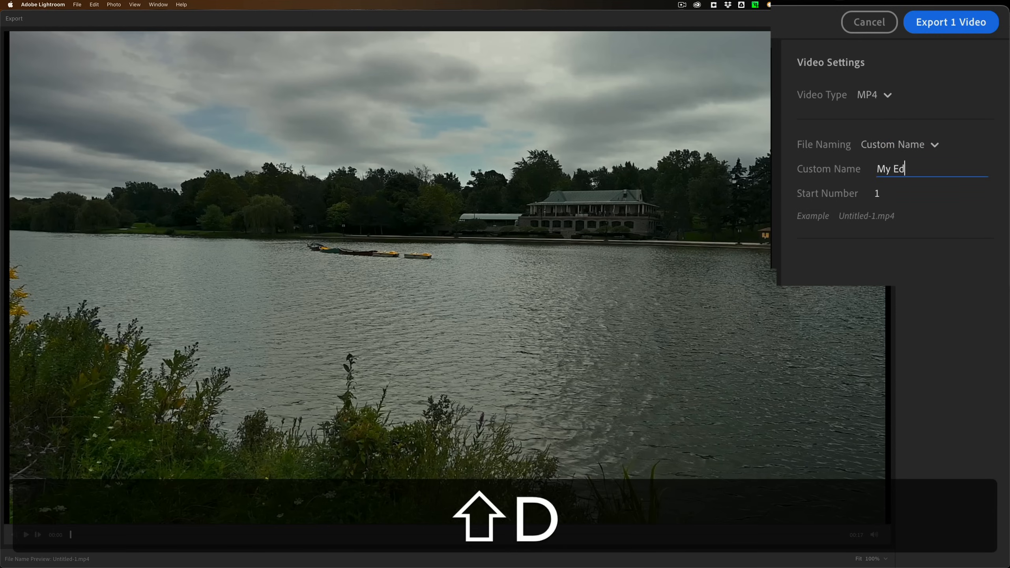
type("it")
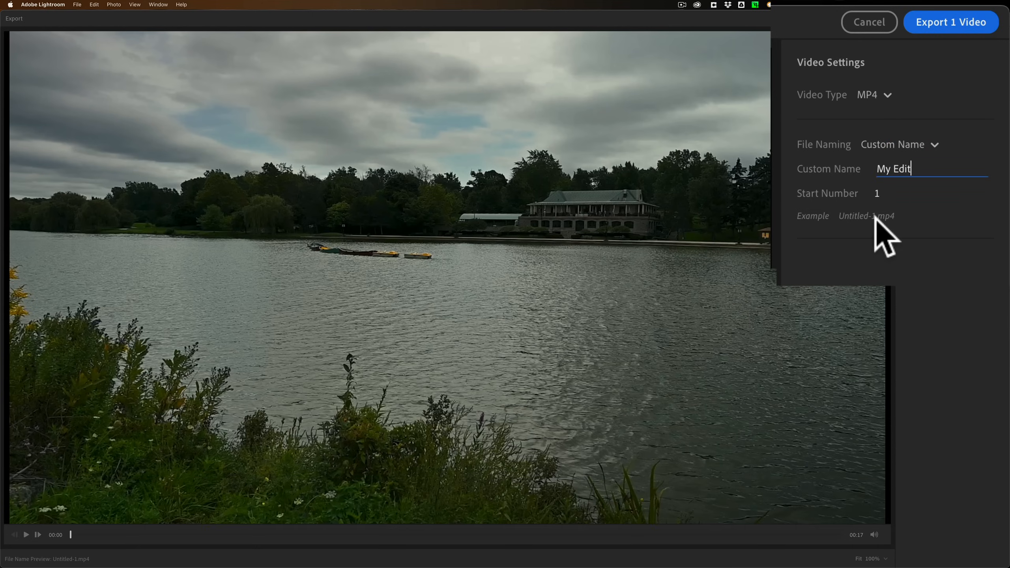
mouse_move(939, 167)
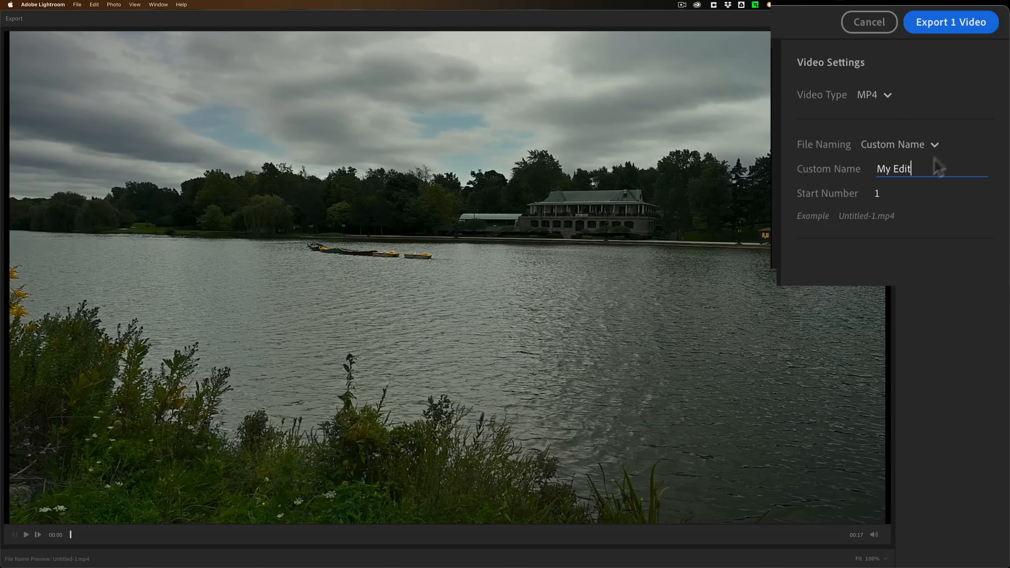
mouse_move(907, 110)
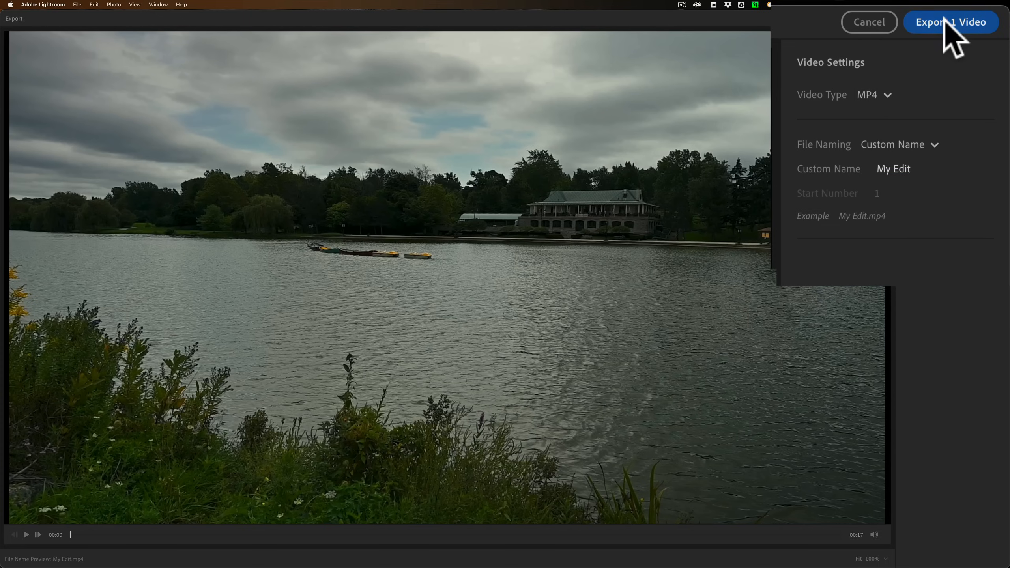
left_click(950, 22)
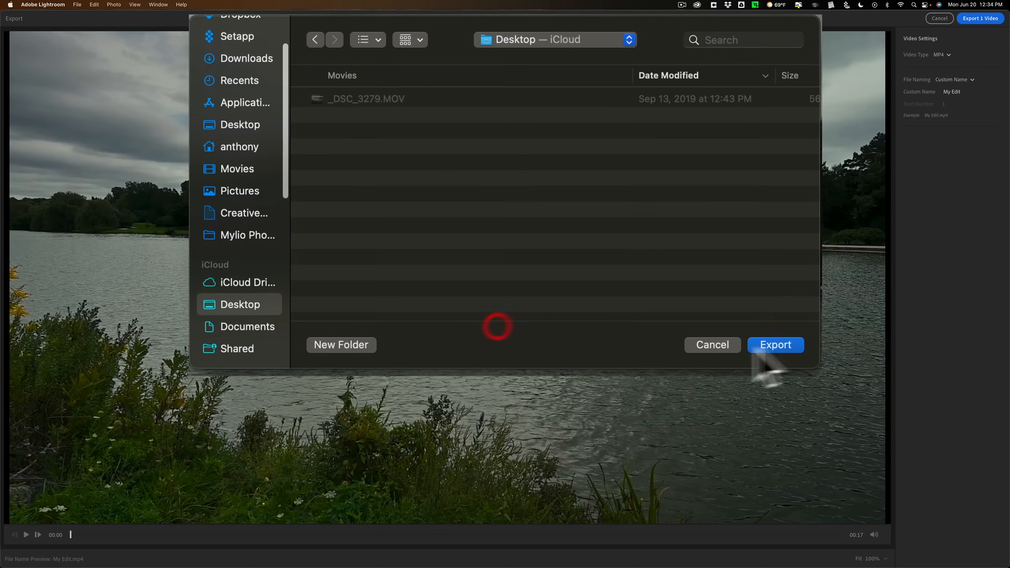
- Save My Edit.mp4 to the Desktop and hide Lightroom to reveal it
left_click(776, 345)
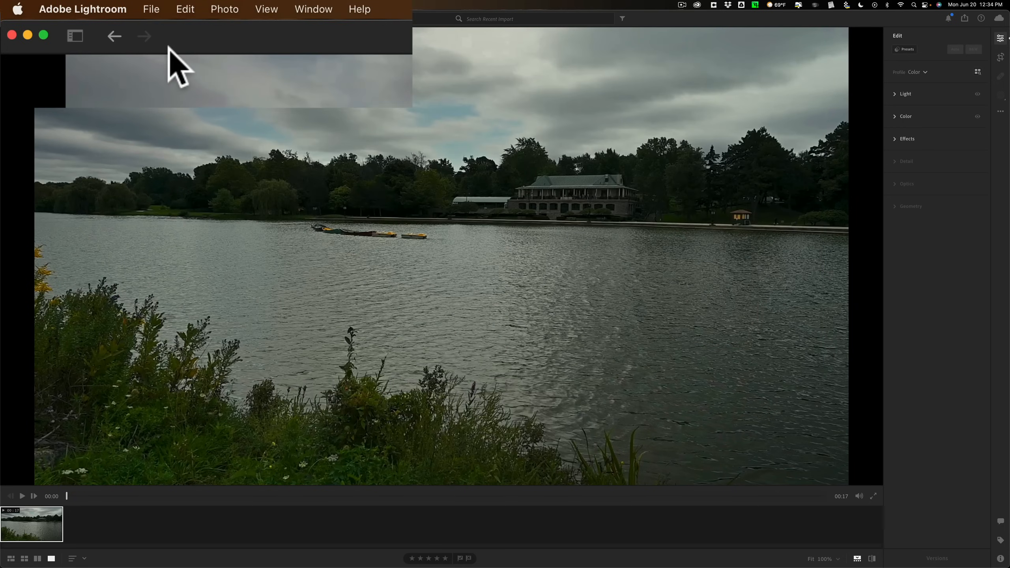
mouse_move(290, 80)
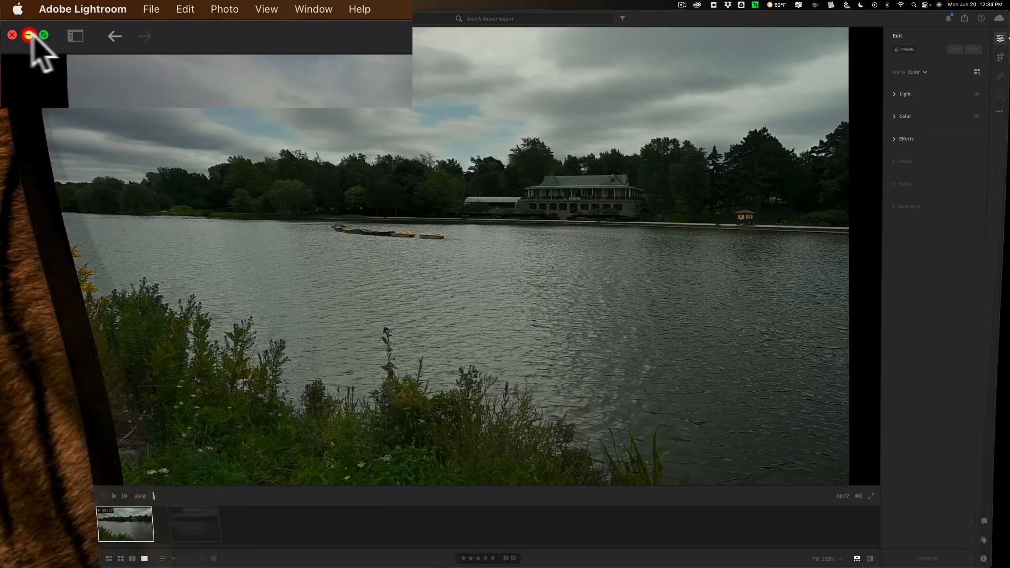
left_click(29, 35)
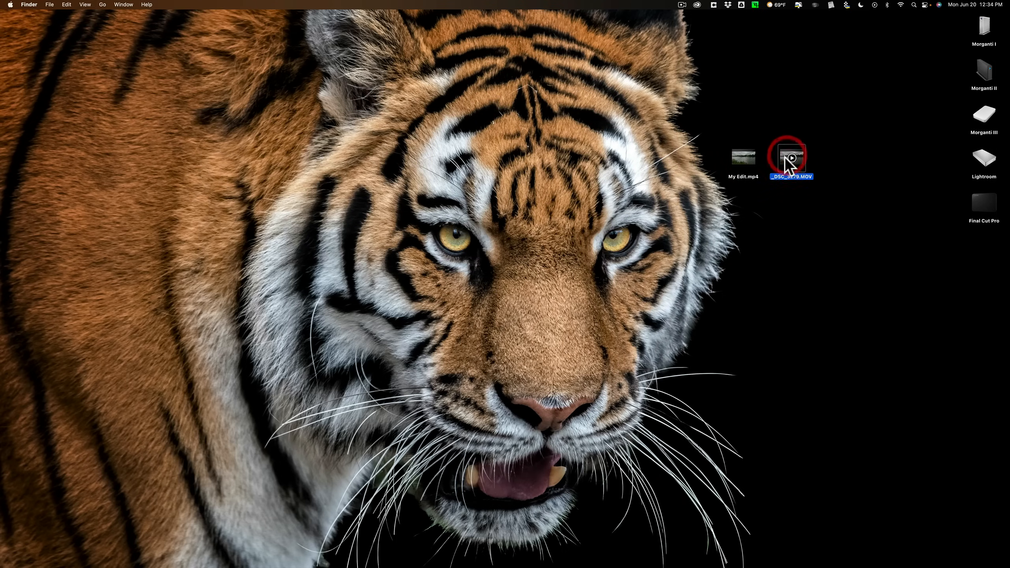
double_click(790, 159)
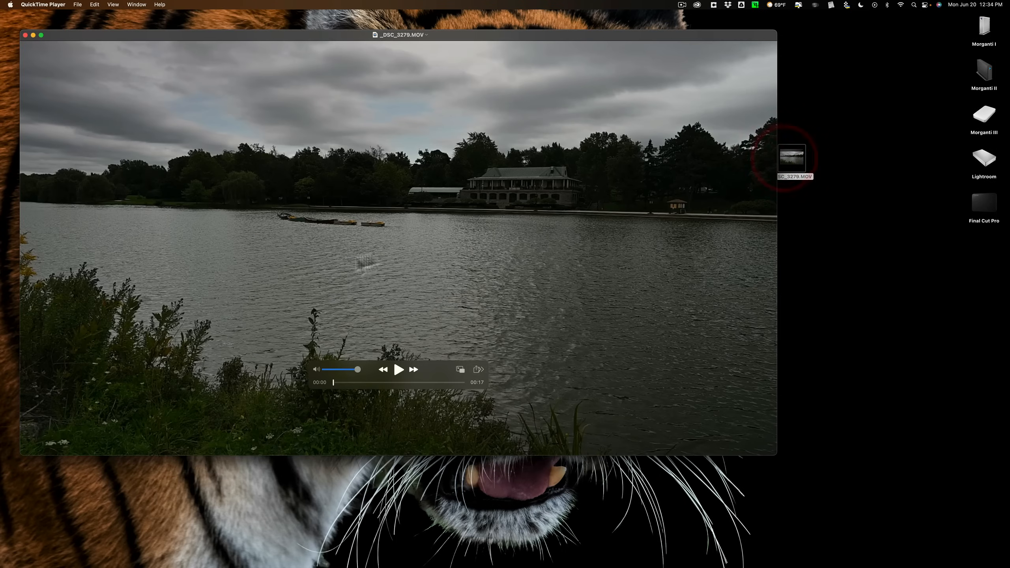
left_click(398, 370)
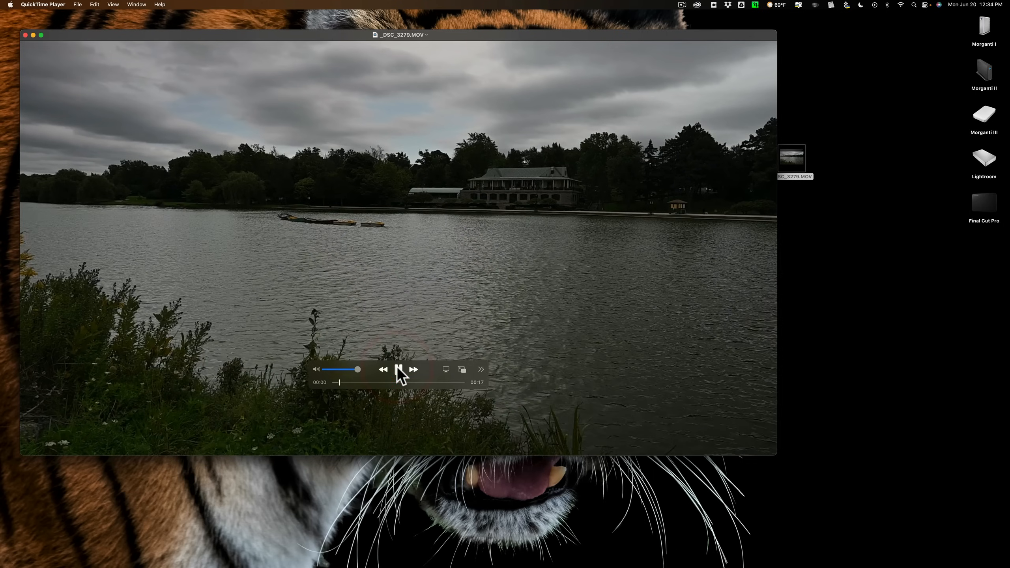
left_click(398, 369)
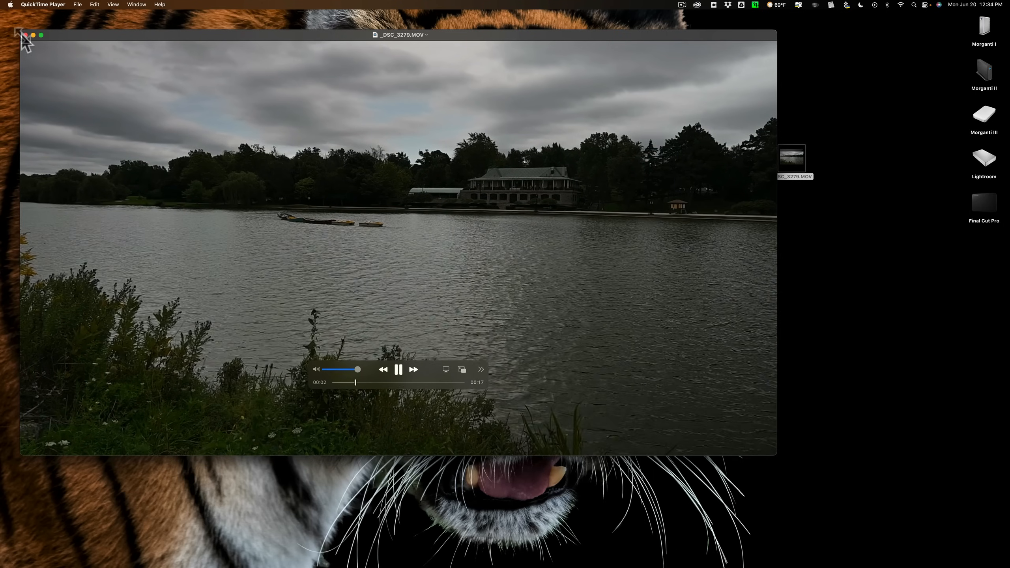
left_click(17, 35)
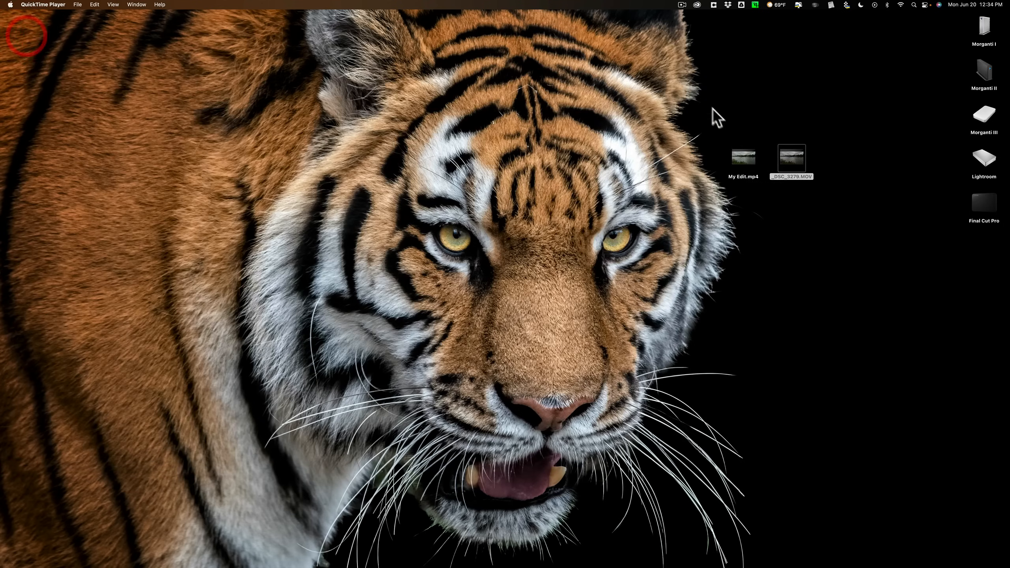
- Play My Edit.mp4 in QuickTime Player, close it, and bring Lightroom back to the front
double_click(742, 156)
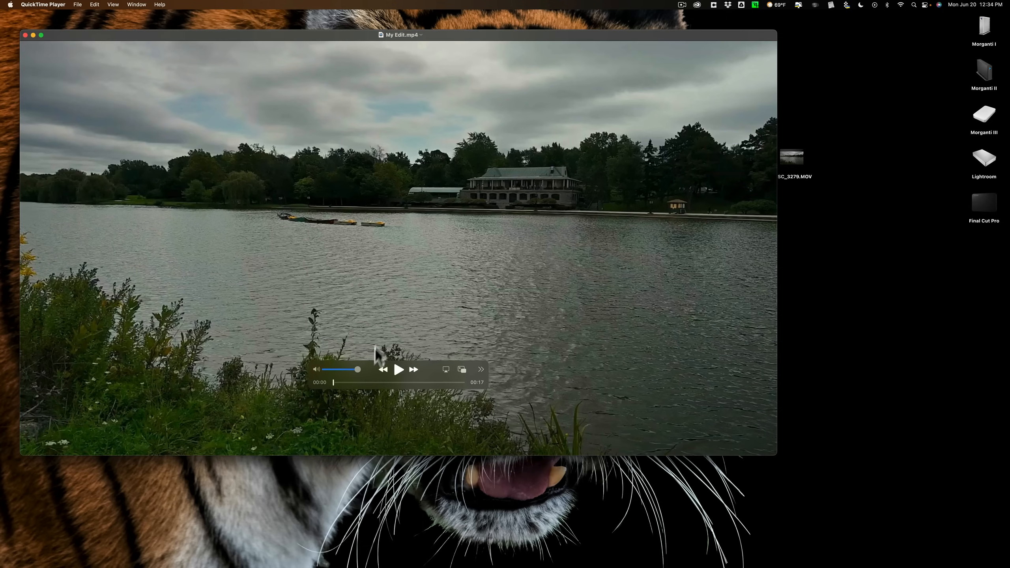
left_click(398, 369)
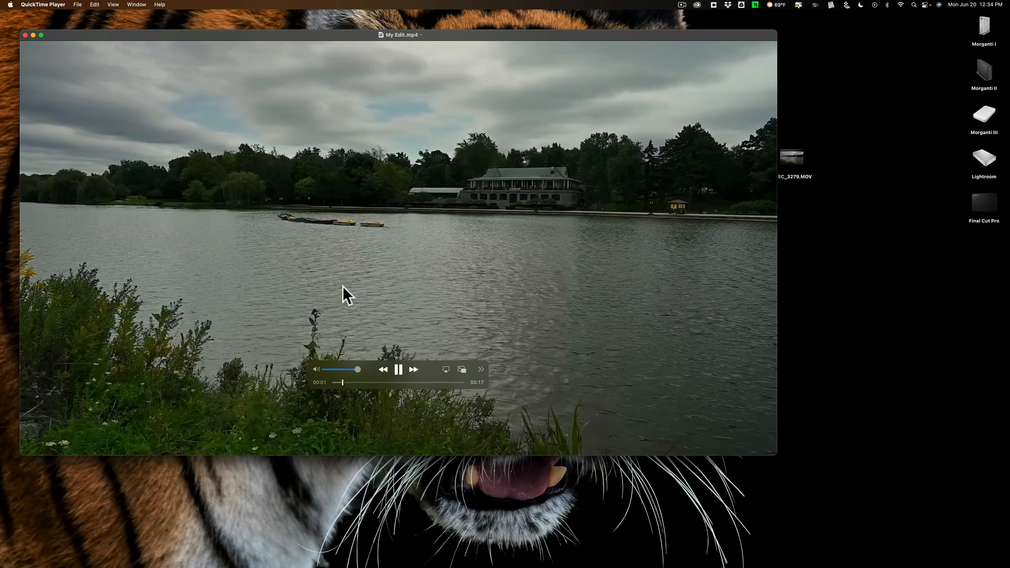
mouse_move(36, 54)
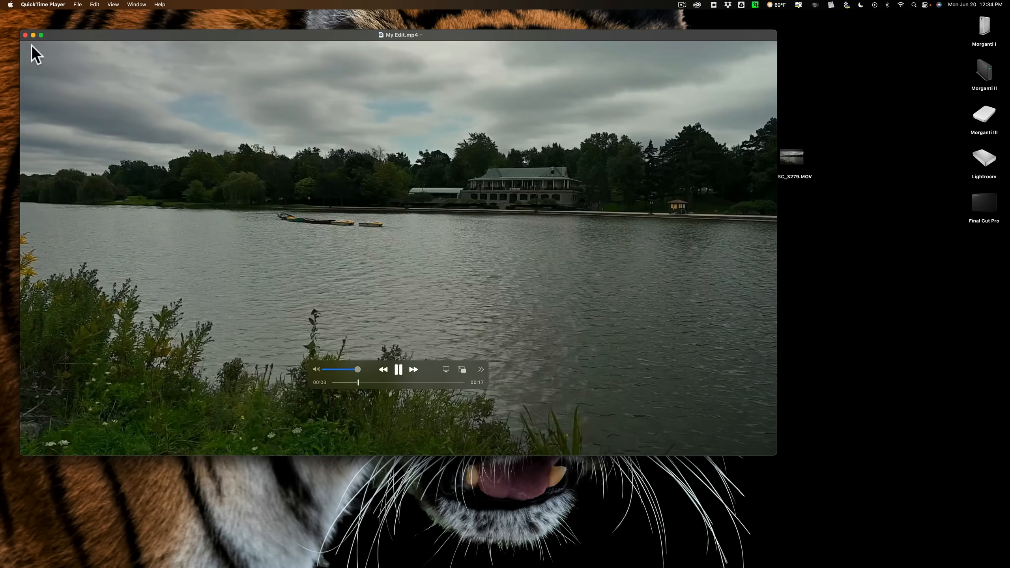
left_click(26, 36)
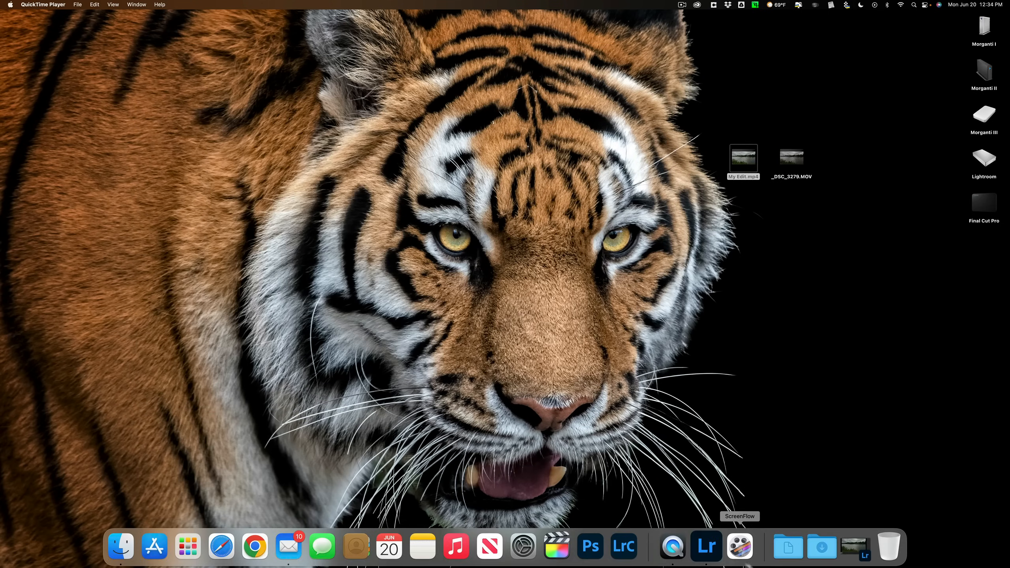
left_click(706, 546)
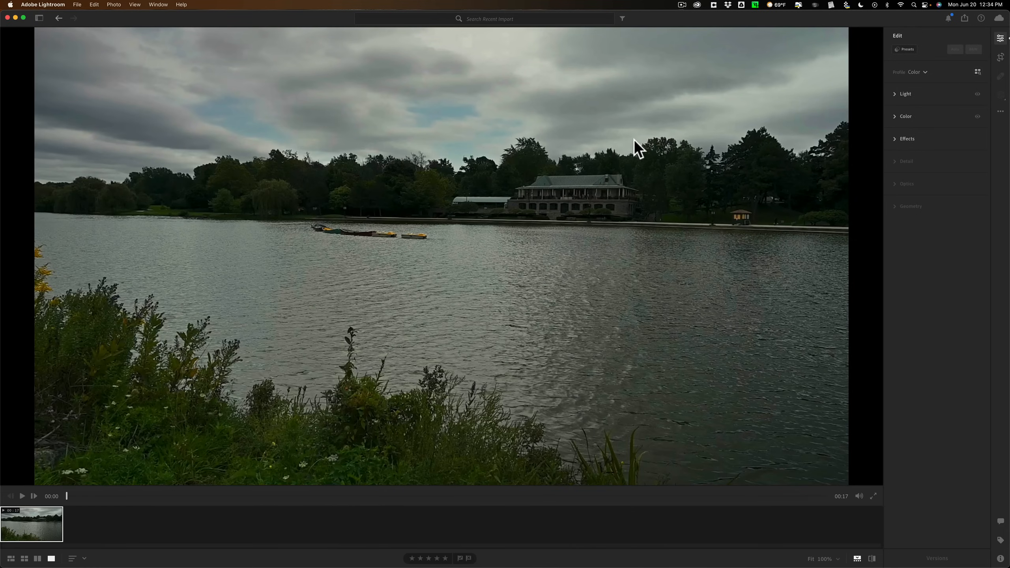